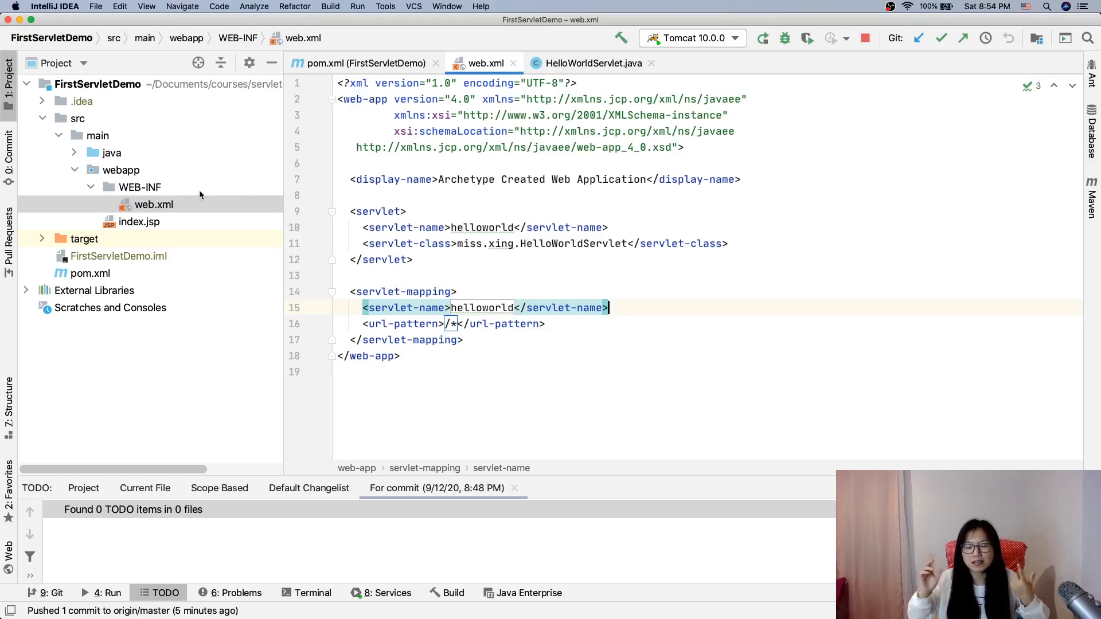
mouse_move(221, 203)
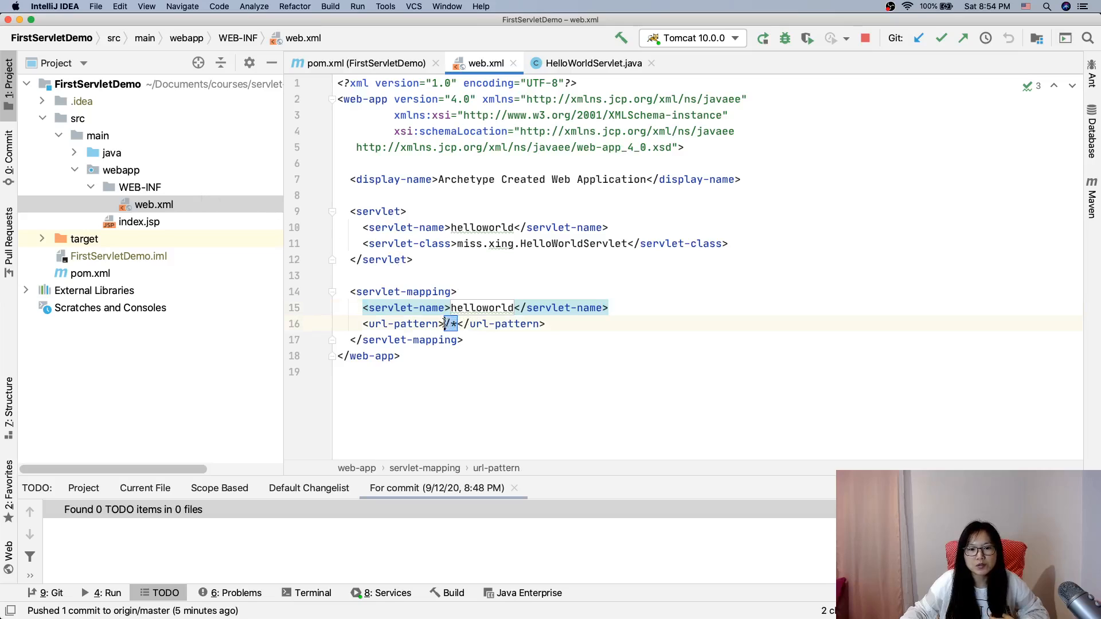
mouse_move(452, 323)
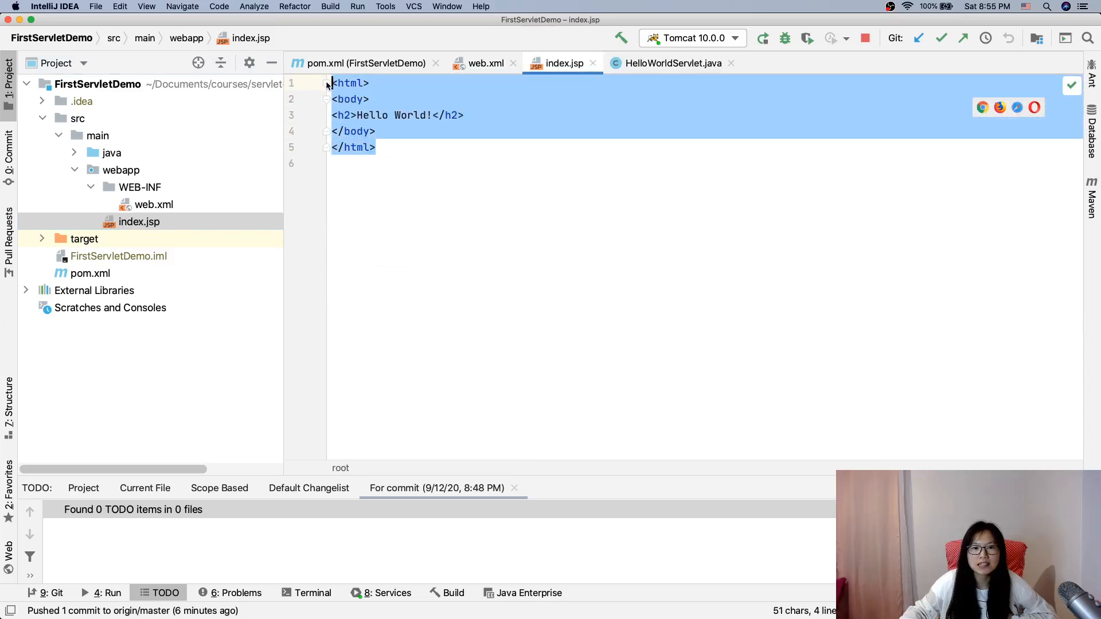
Step: Review the /* URL pattern in web.xml, then bring up the HelloWorldServlet source
click(484, 62)
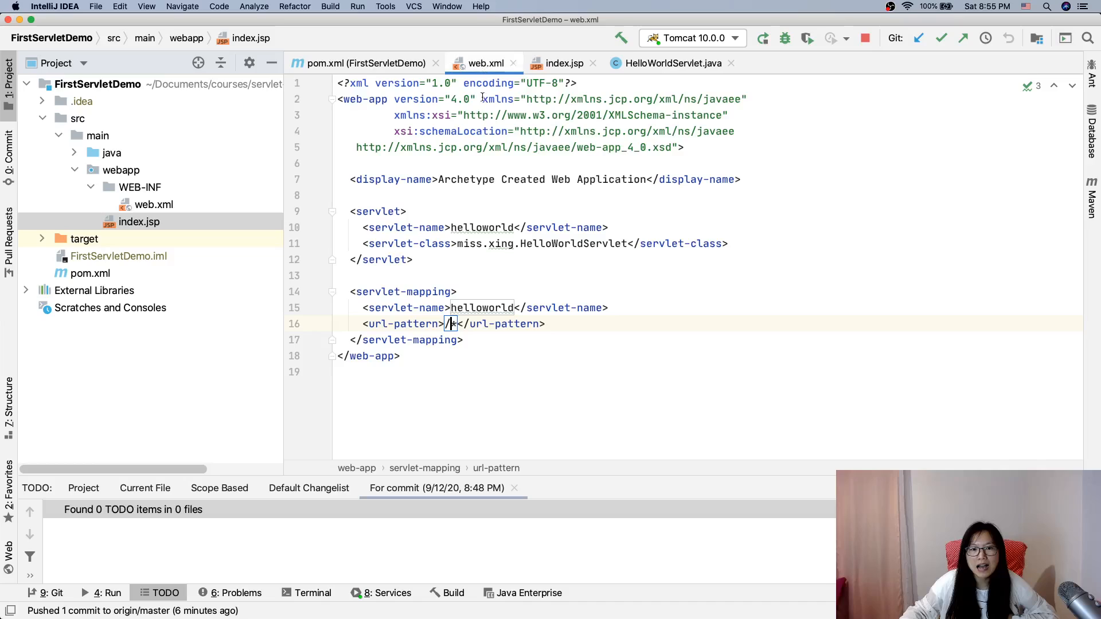
double_click(452, 323)
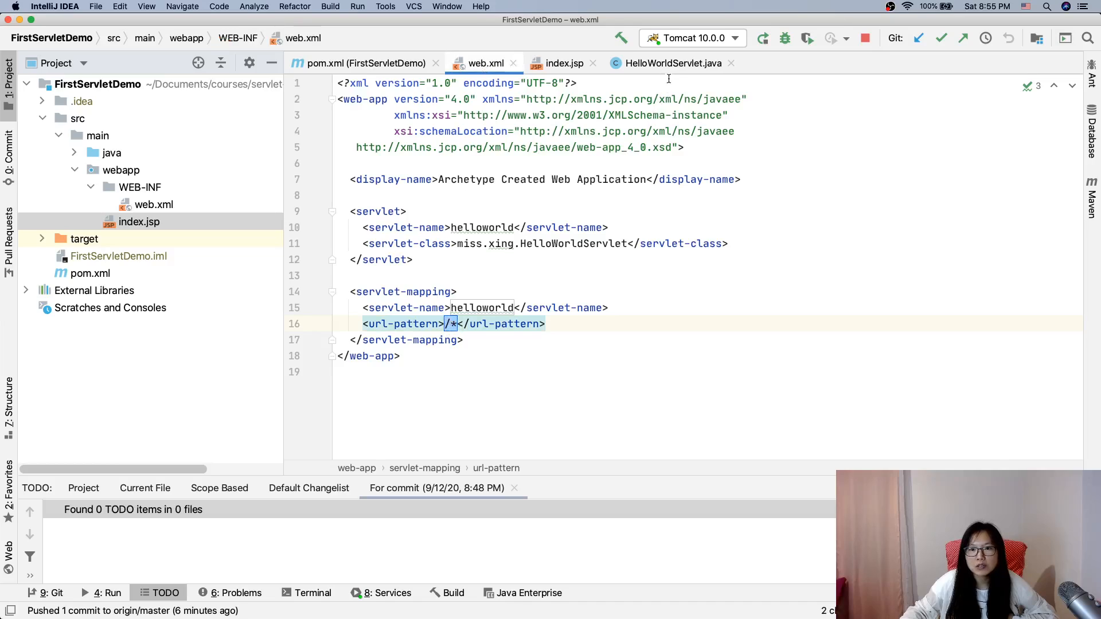
click(670, 63)
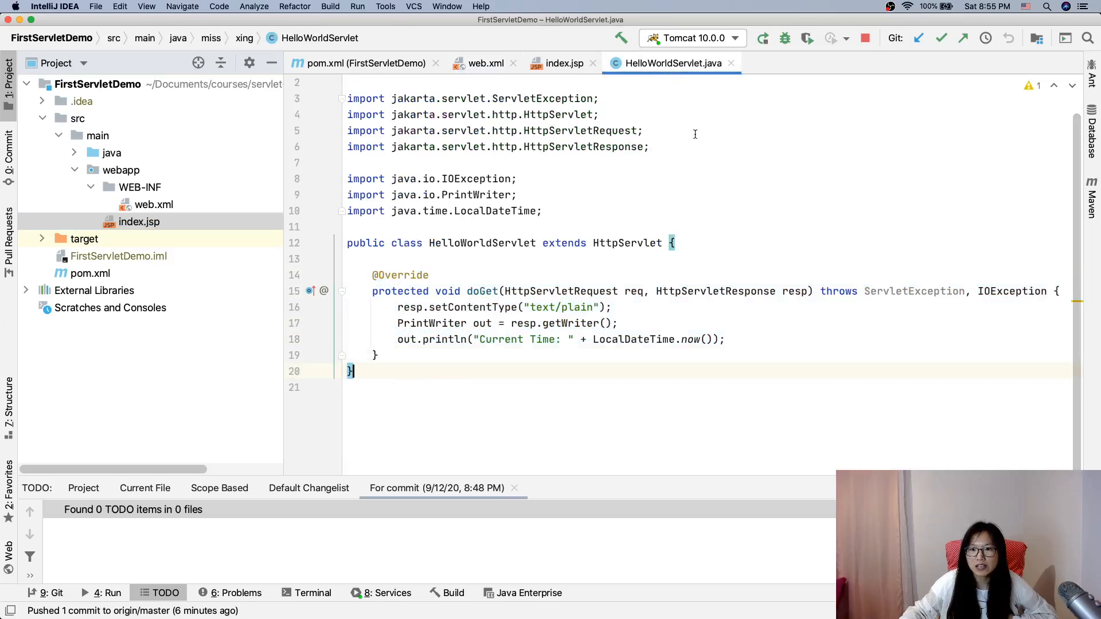
mouse_move(597, 611)
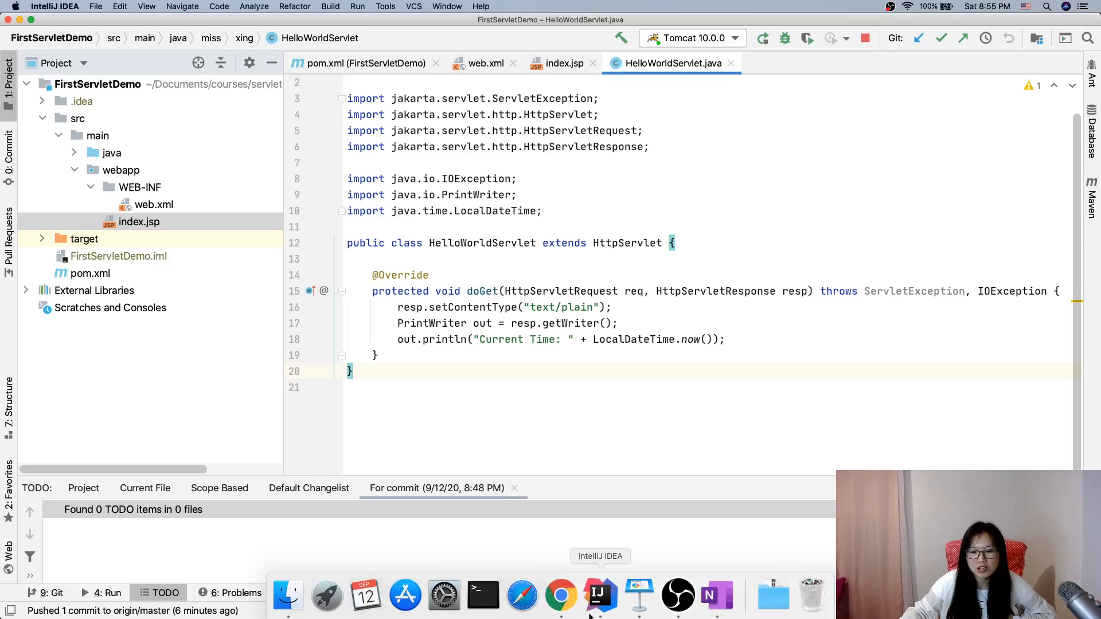
mouse_move(561, 598)
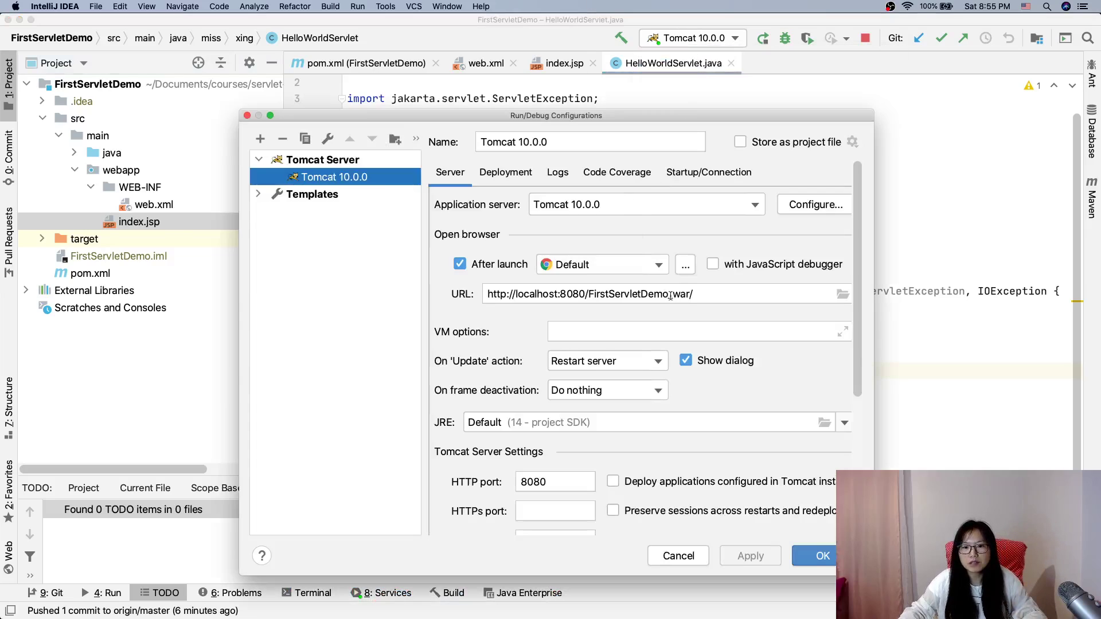
triple_click(589, 294)
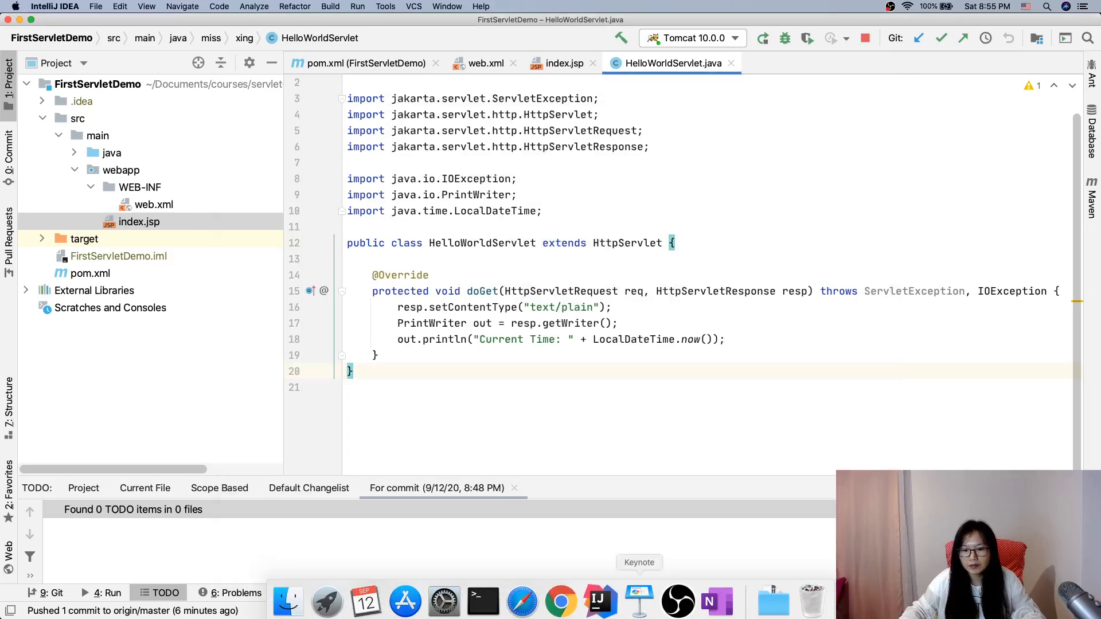
click(561, 602)
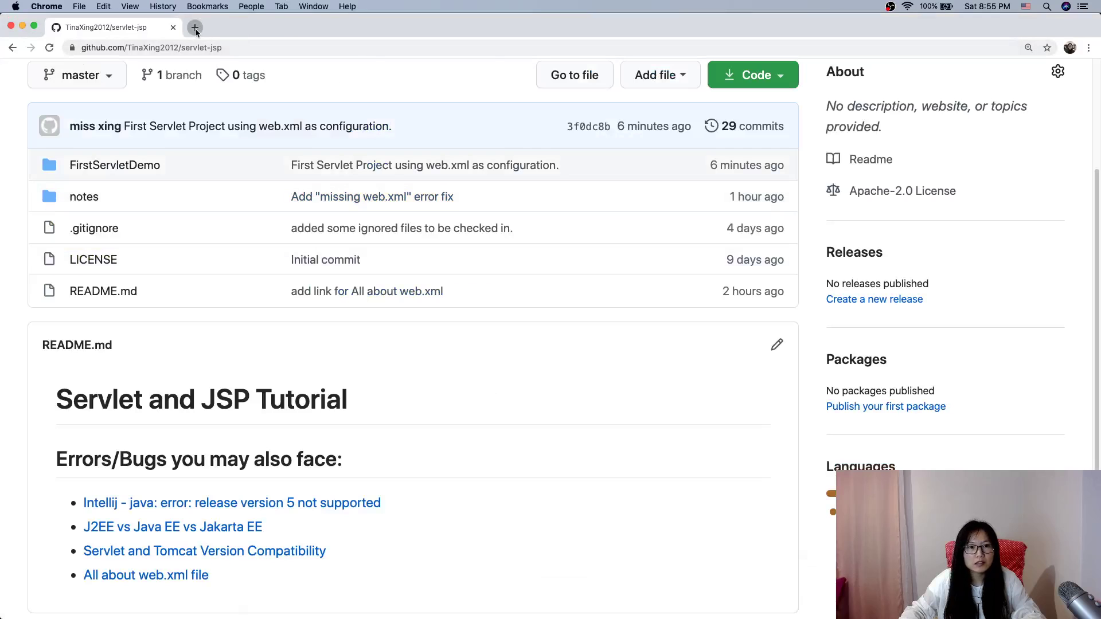
click(195, 28)
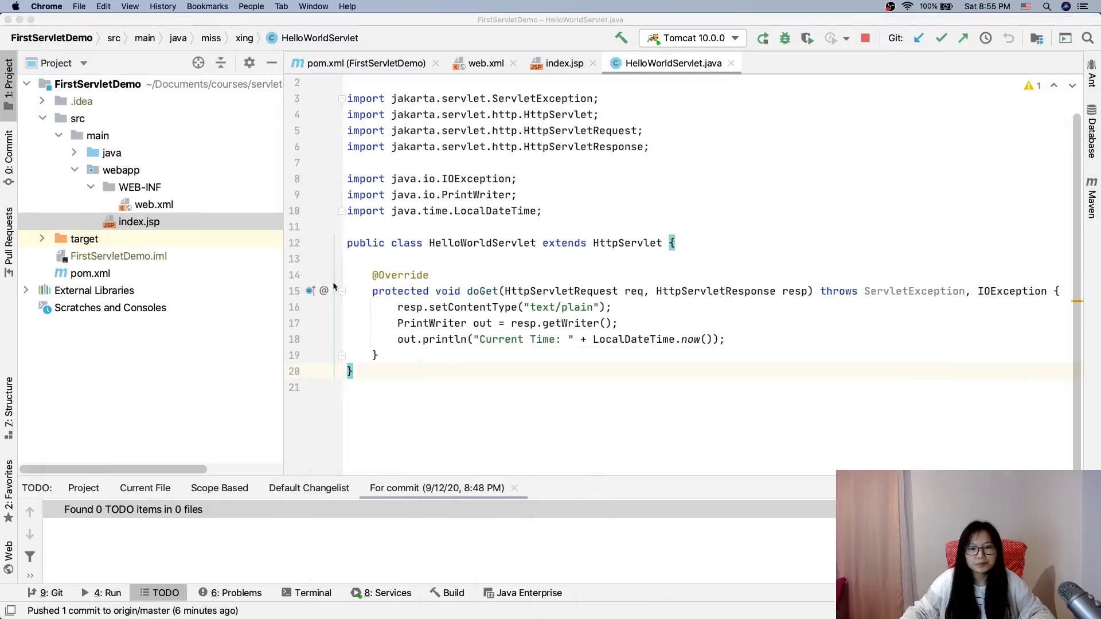
mouse_move(484, 63)
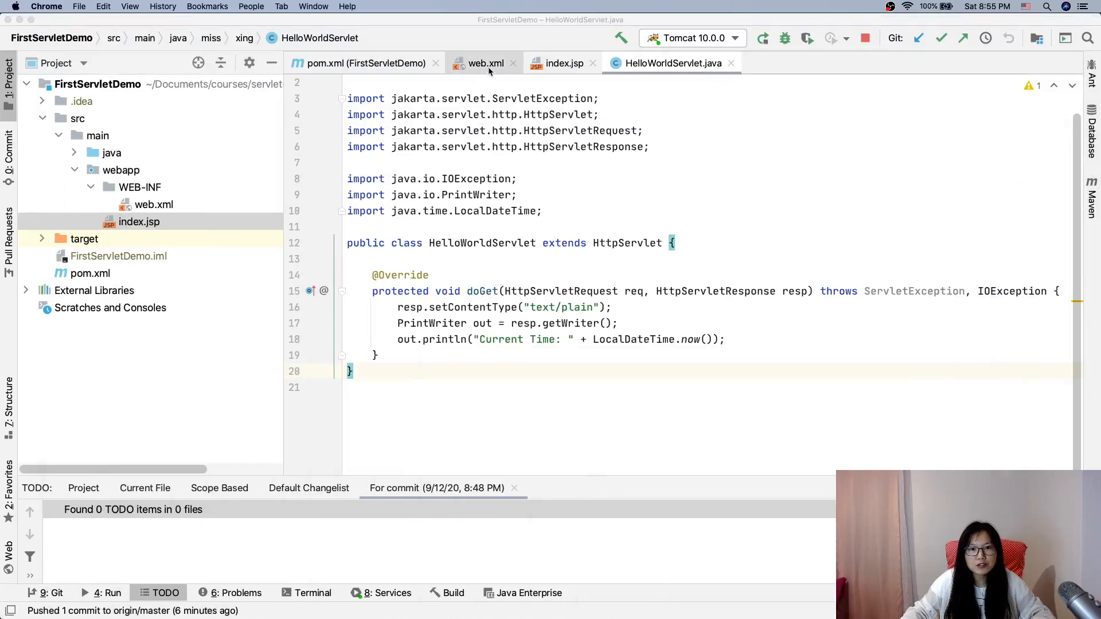
Step: Return to web.xml to review the helloworld servlet declaration and its /* mapping
click(483, 63)
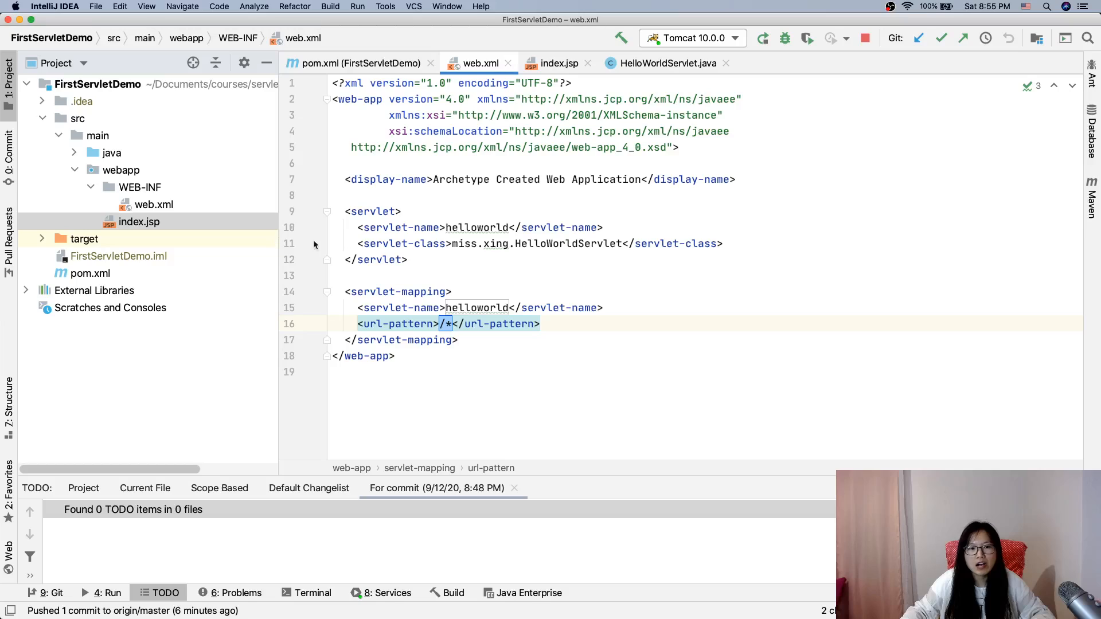
click(685, 292)
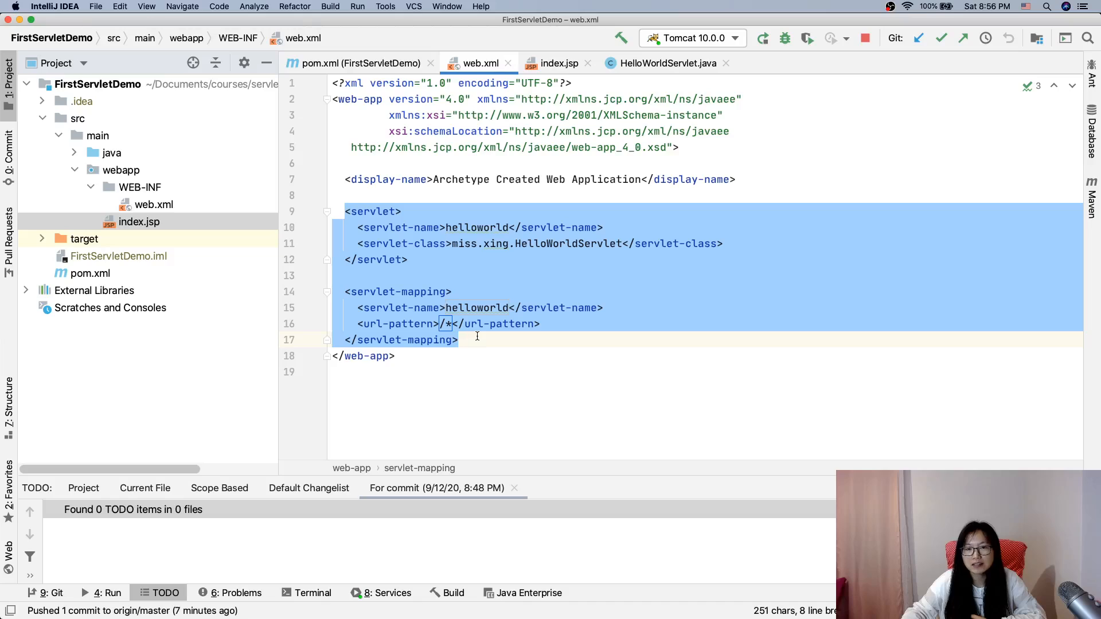
mouse_move(428, 323)
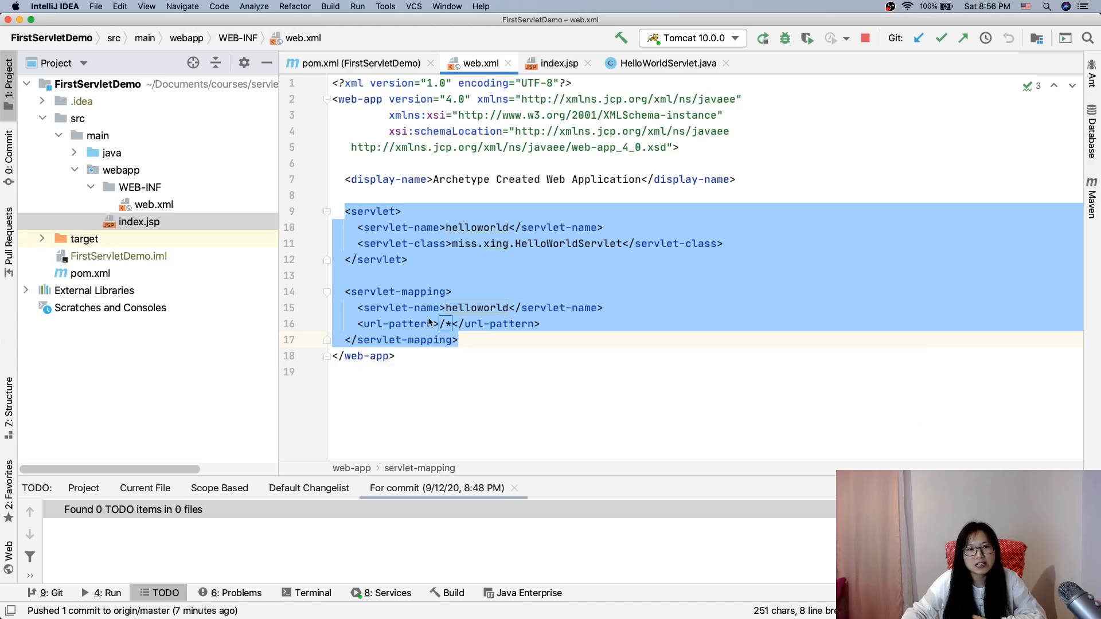
click(493, 339)
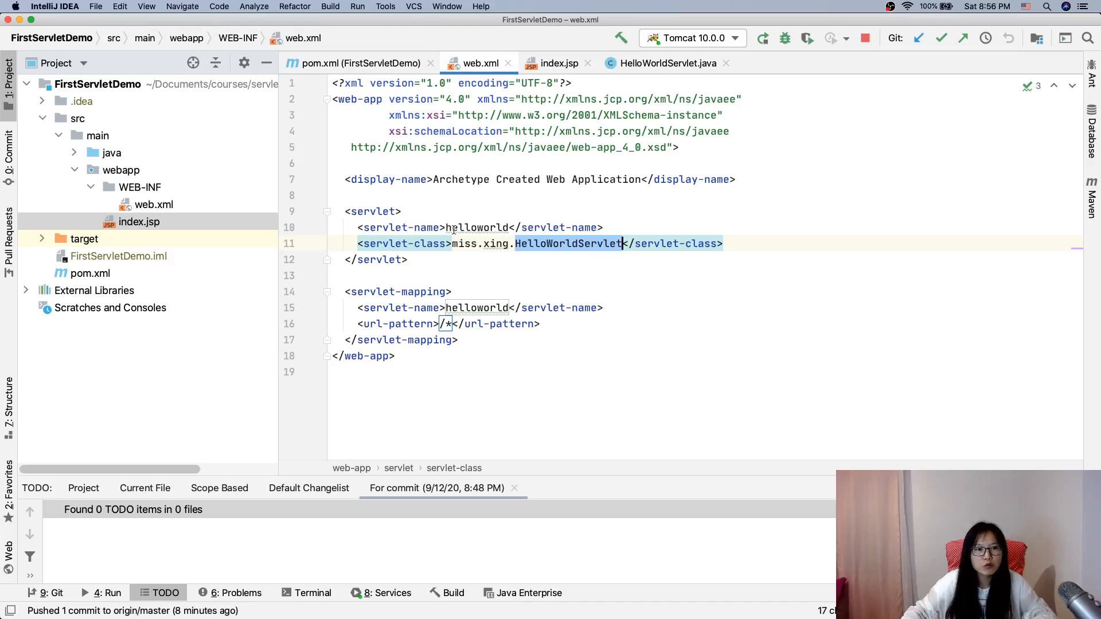
Step: Create a new HTML 5 file named default.html under the webapp folder
click(121, 170)
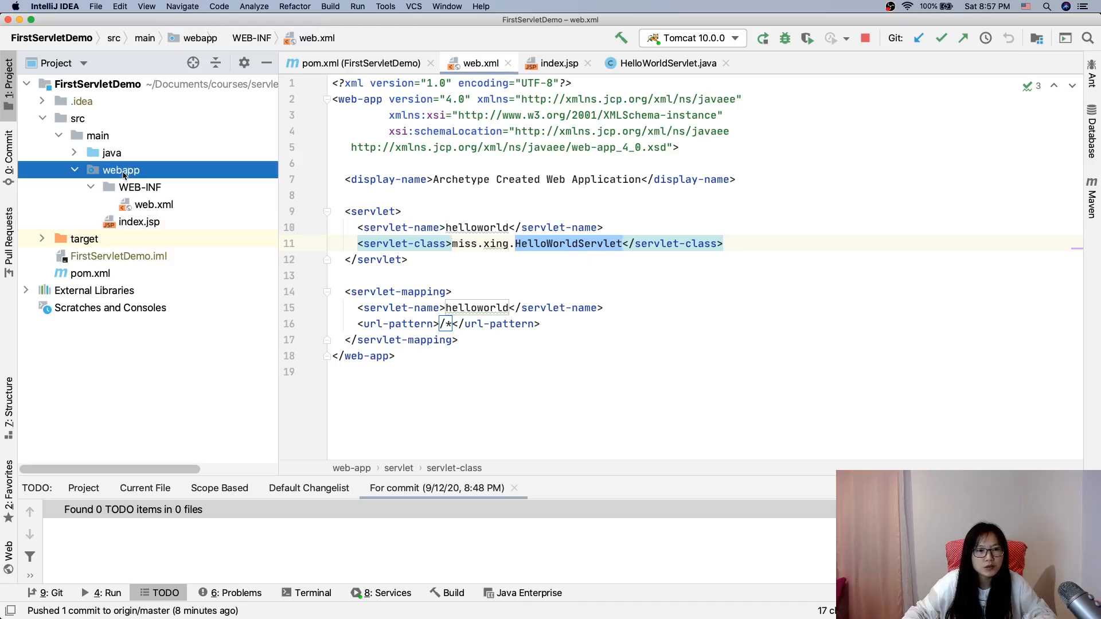
right_click(121, 169)
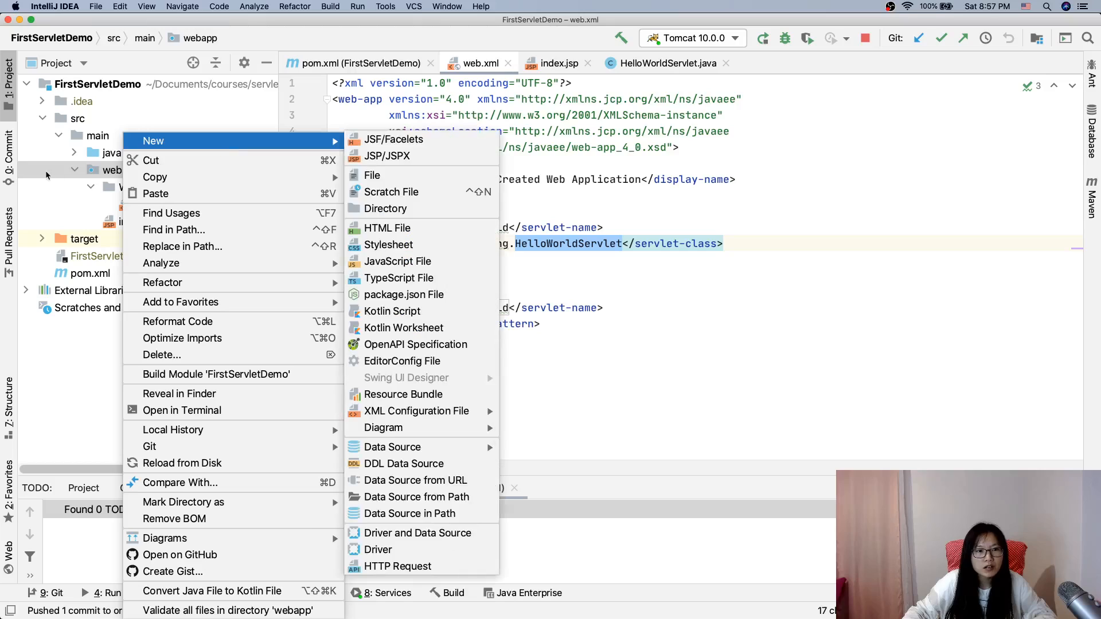
mouse_move(372, 174)
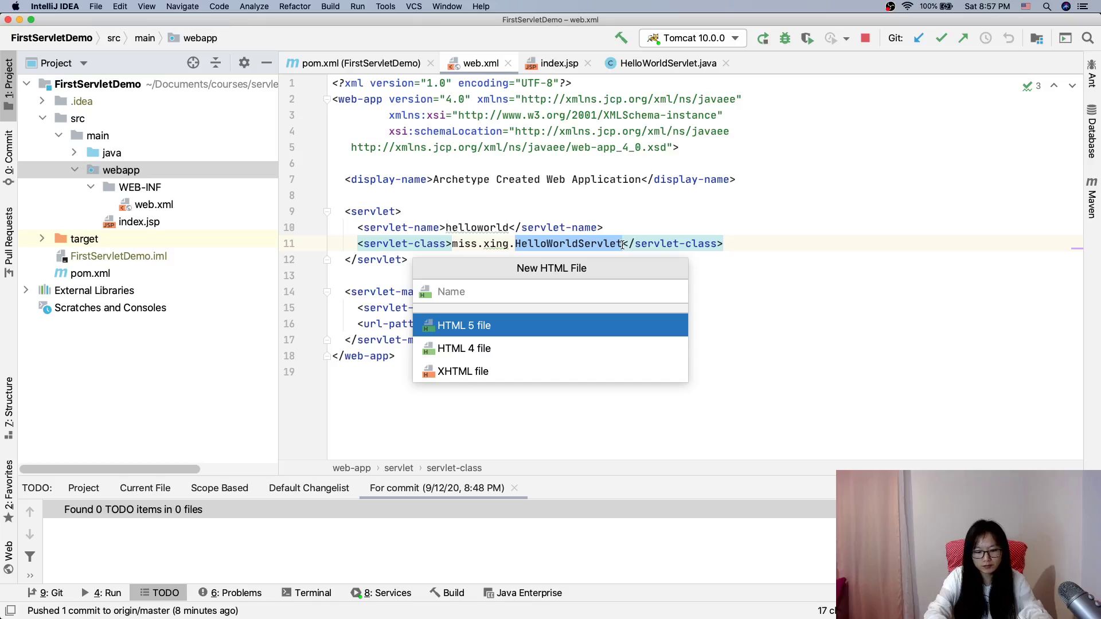
key(Escape)
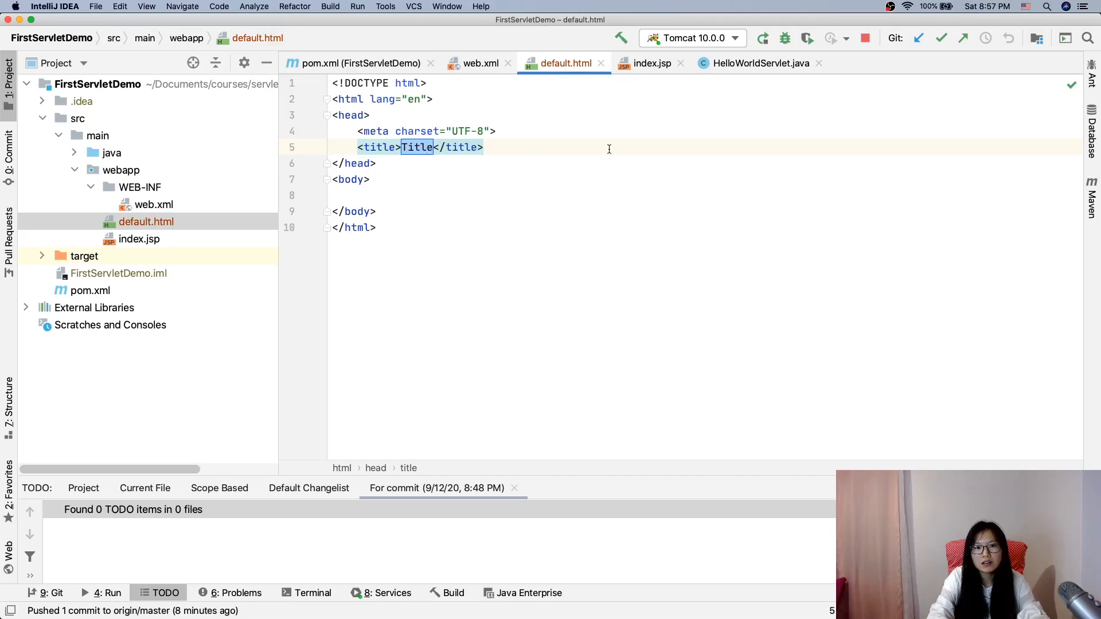
Step: Title the page Welcome and write "Welcome to Miss Xing's Servlet & JSP Tutorial! Thanks for Watching!!!" in the body
text(Welcome)
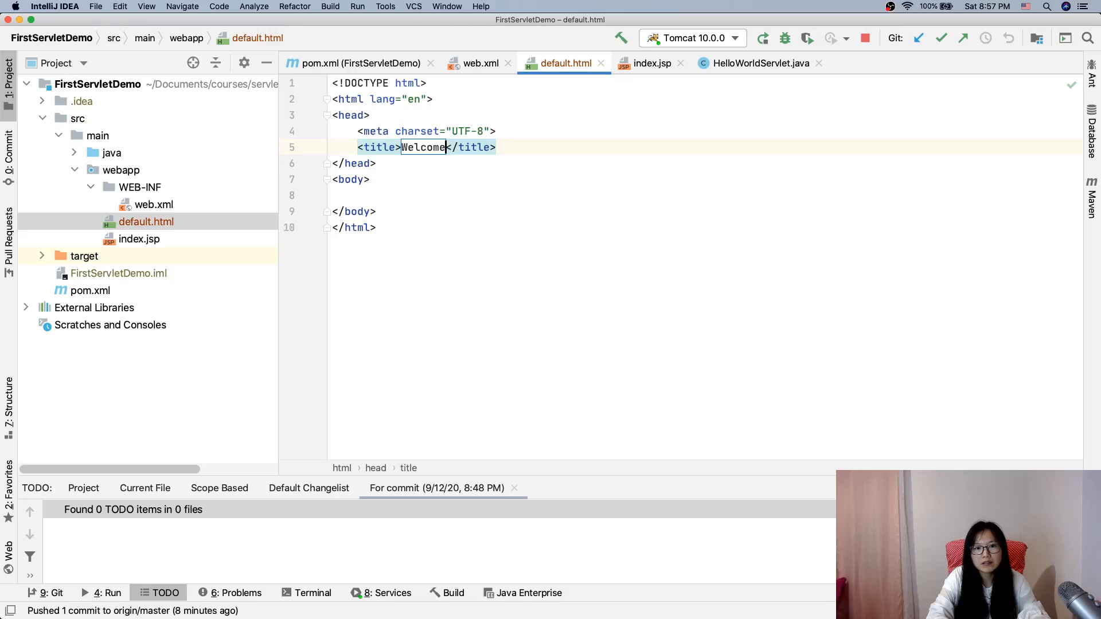
text(Wel)
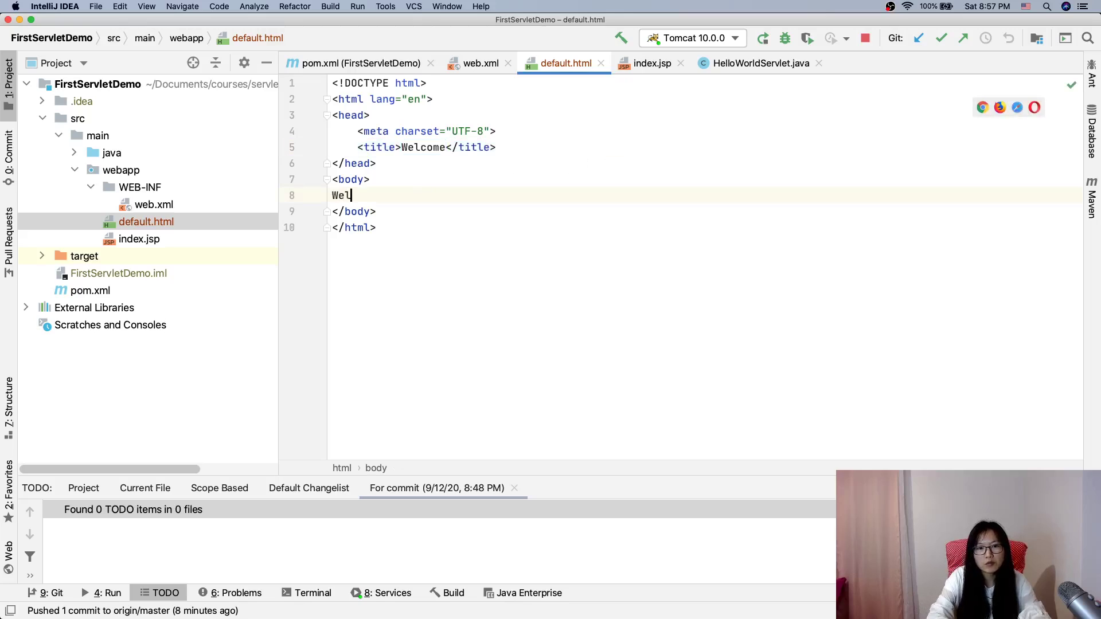
text(come to M)
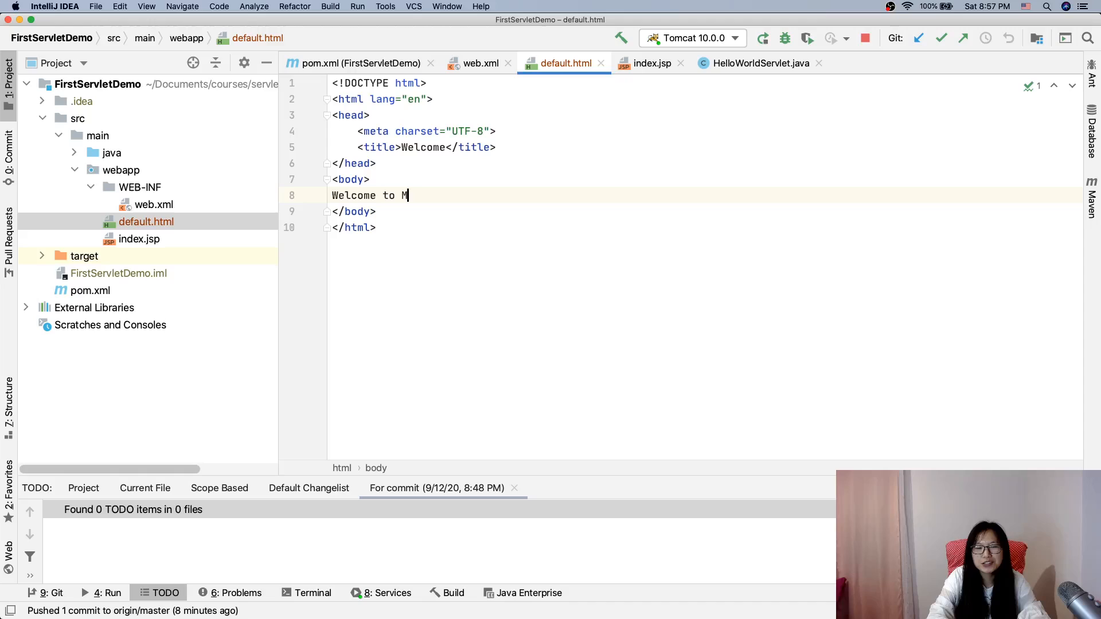
text(iss Xing)
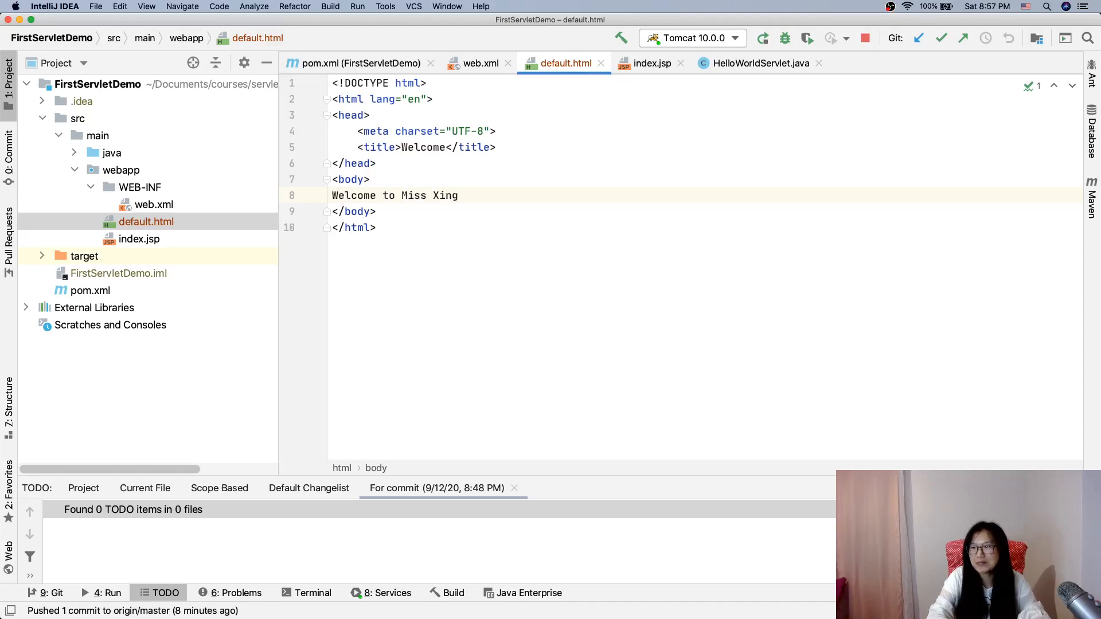
text('s)
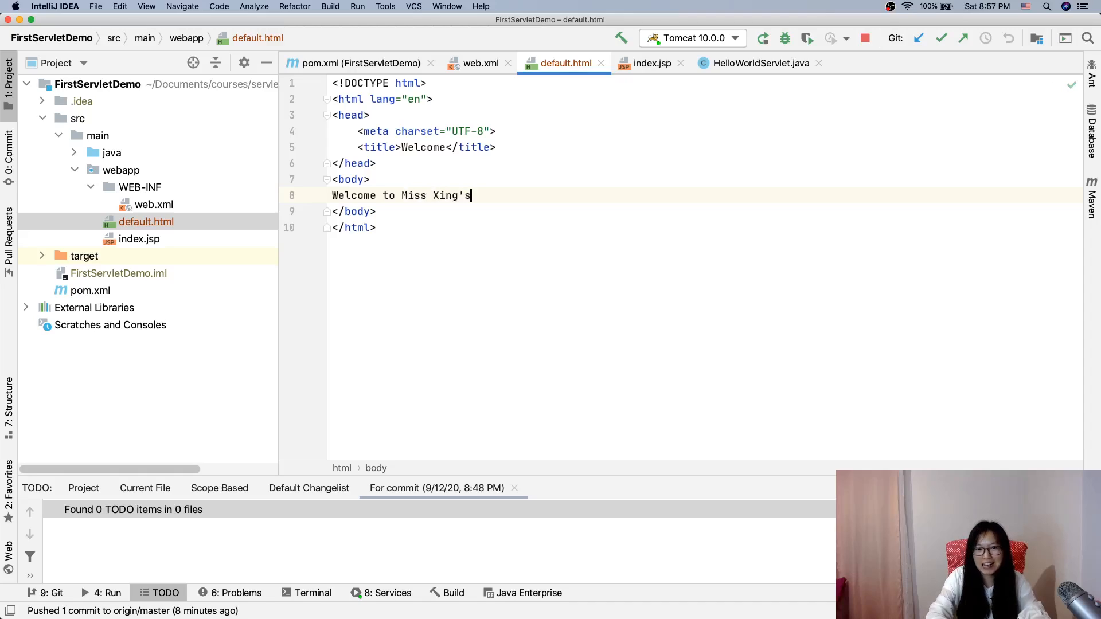
text(Servlet)
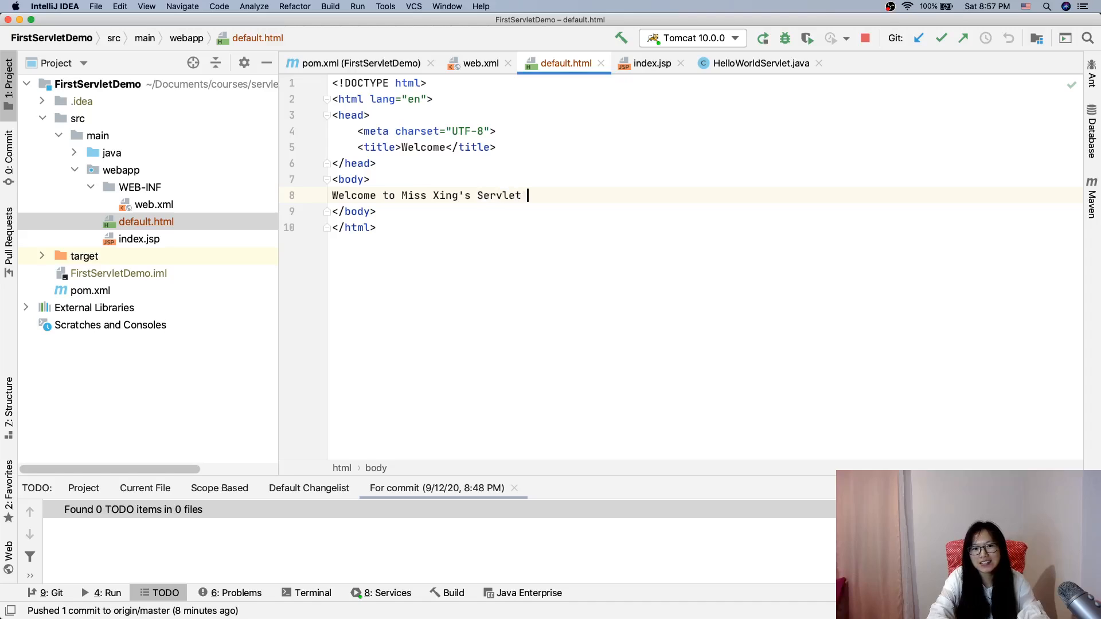
text(&J)
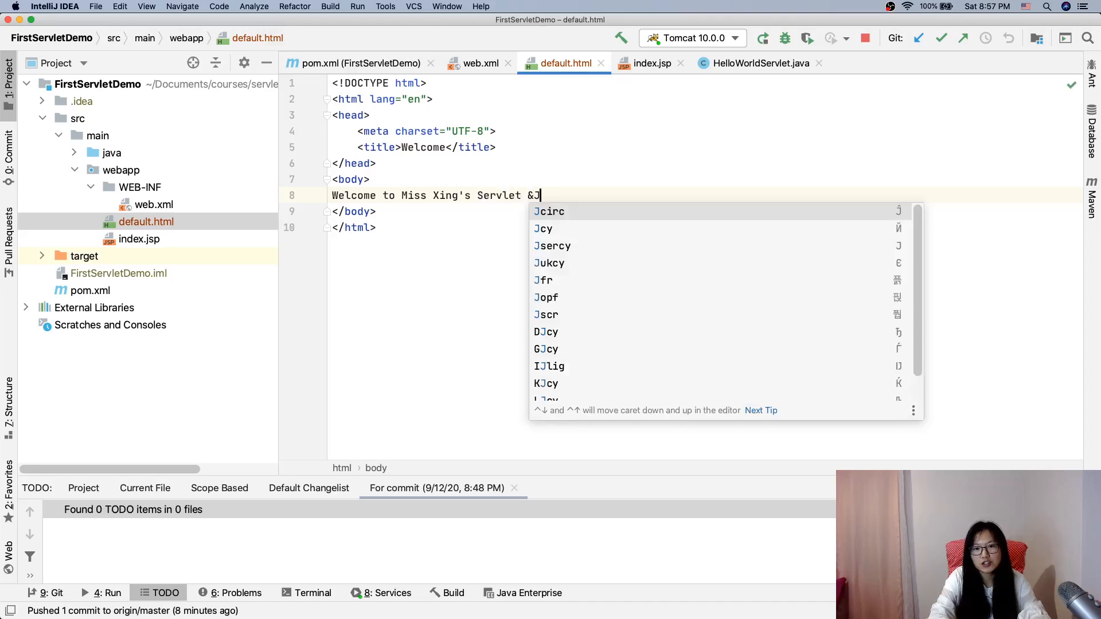
text(JSP Turo)
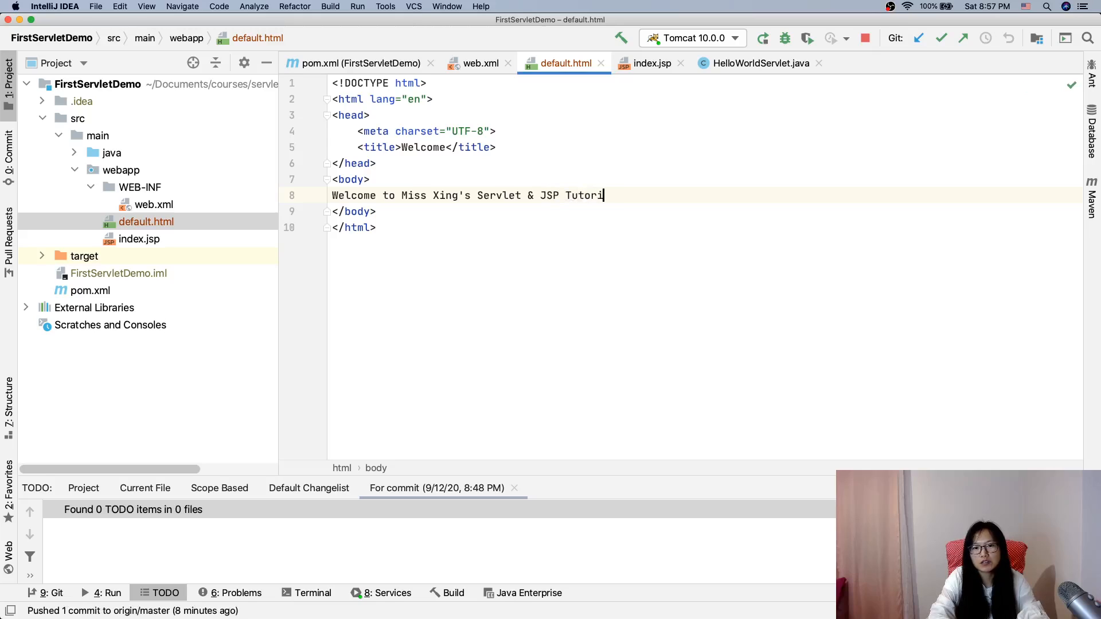
text(al! Thanks)
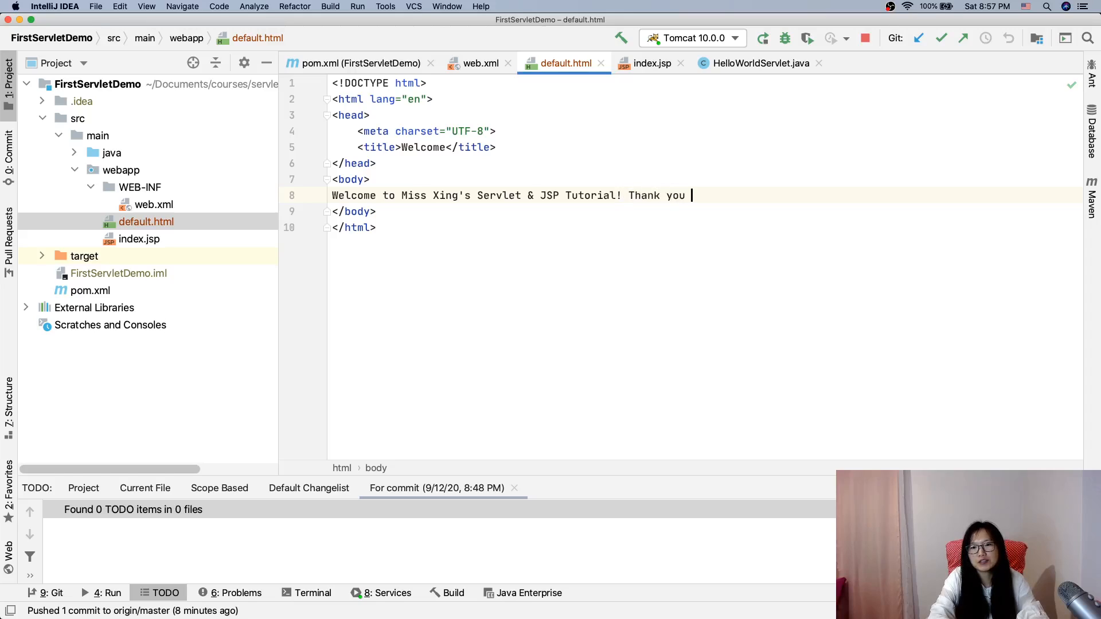
text(for Watchi)
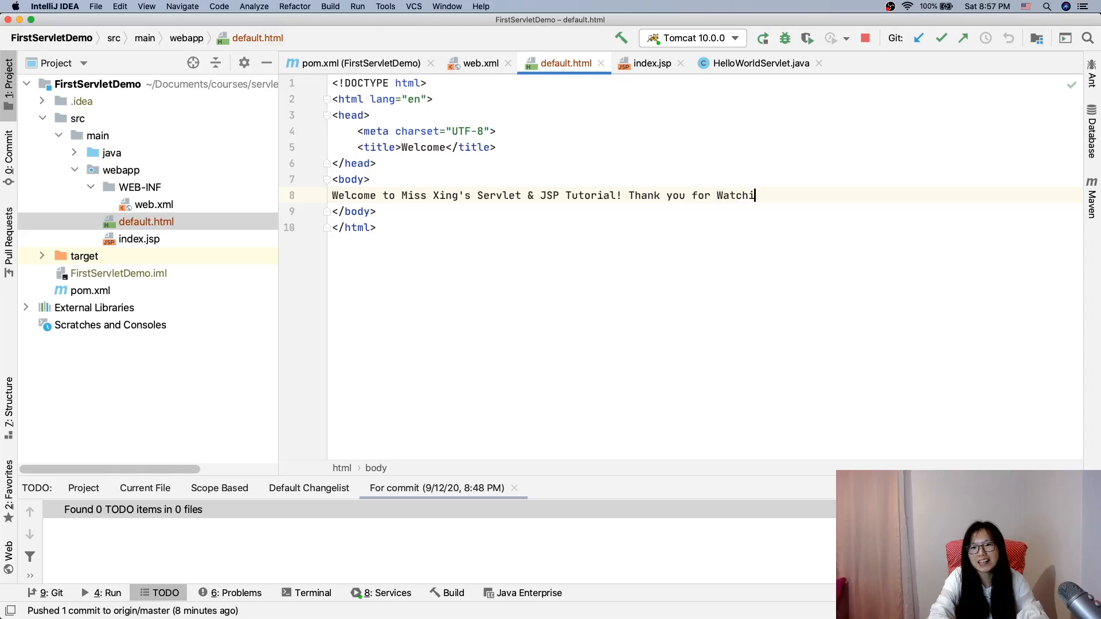
text(ng!!!)
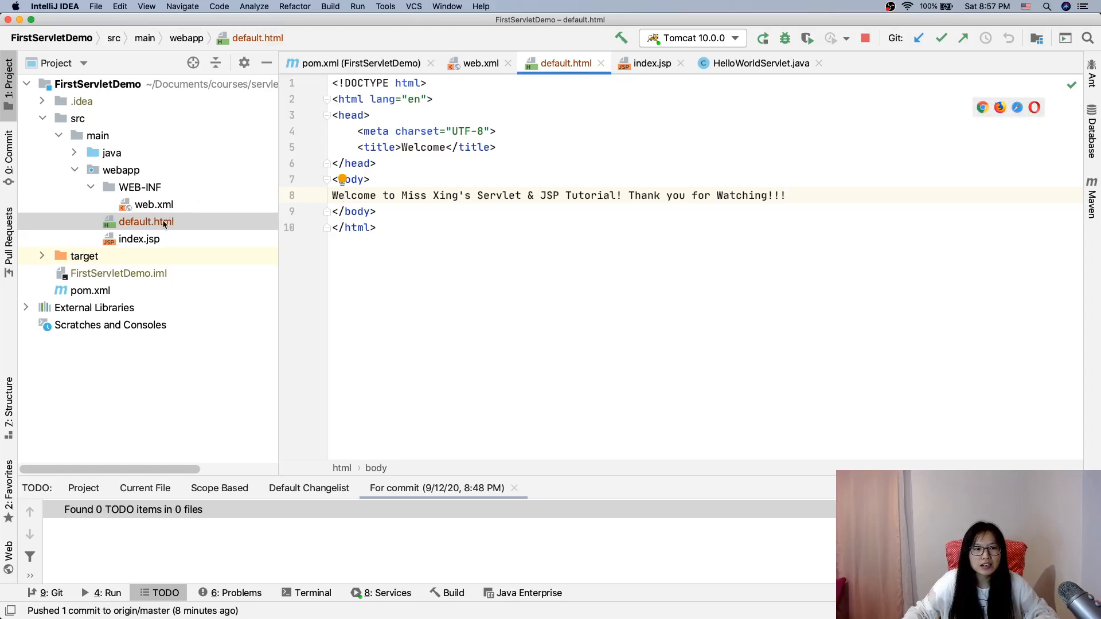
mouse_move(728, 99)
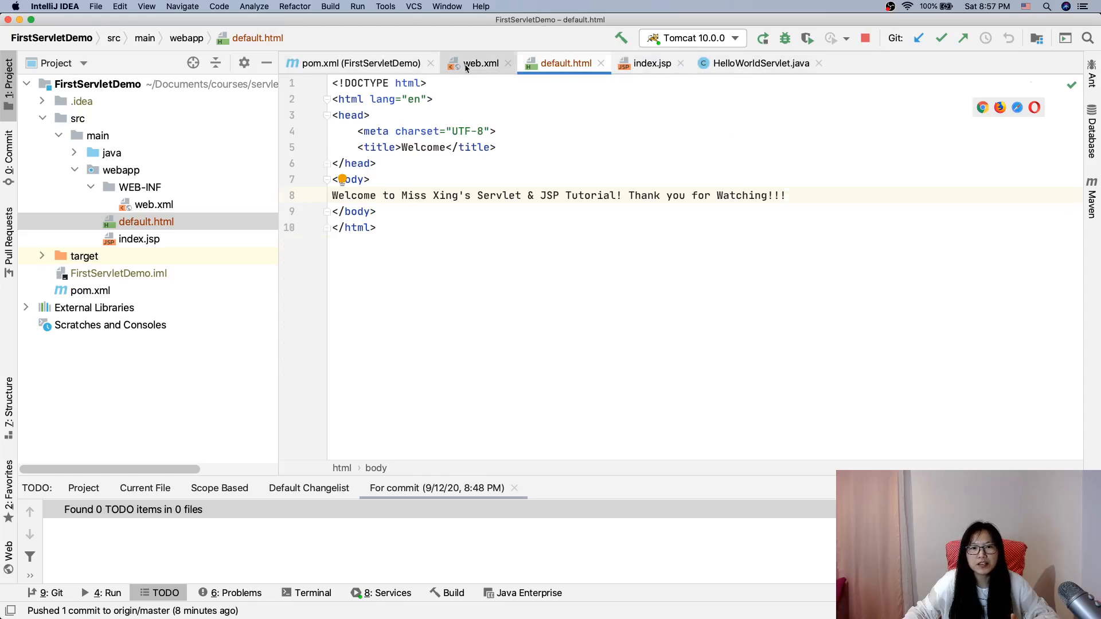
Step: Fill web.xml's two welcome-file entries with default.html and index.jsp
click(481, 63)
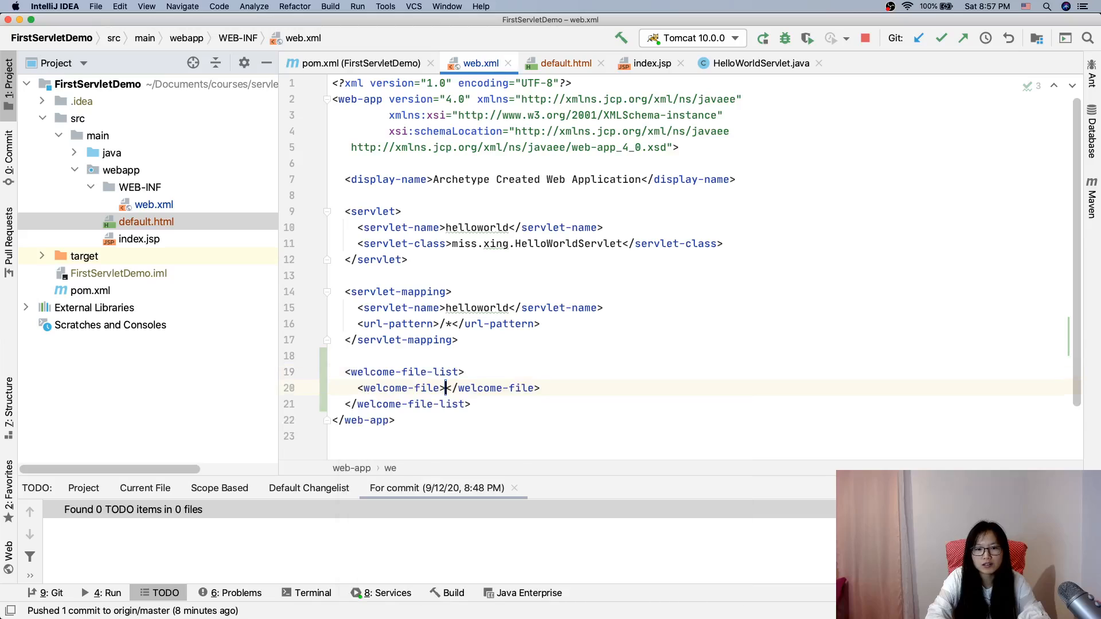
text(default.hm)
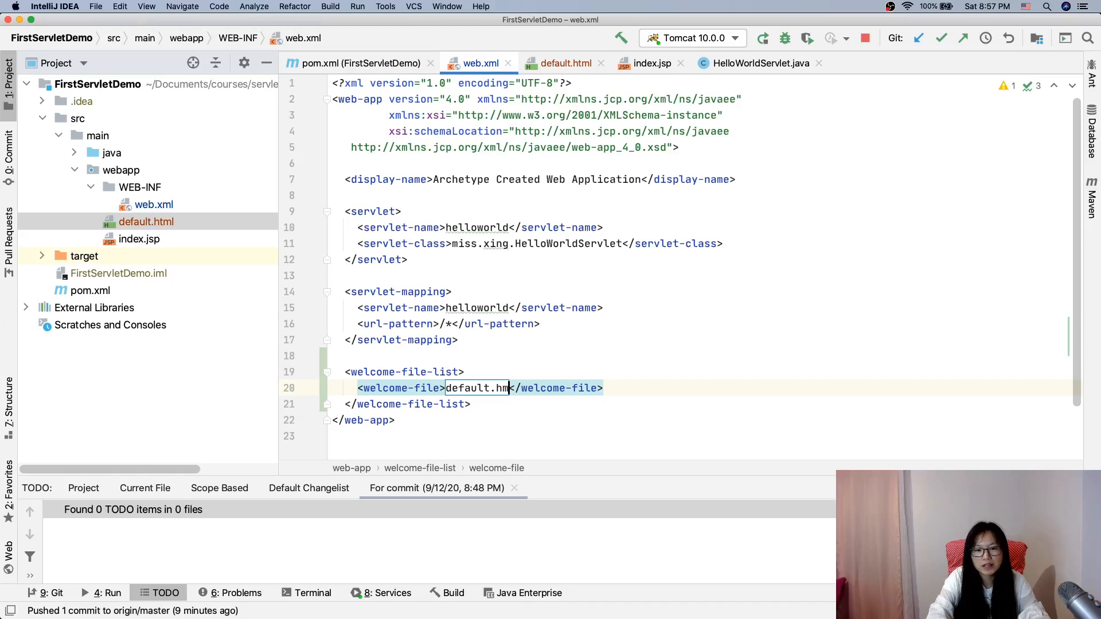
text(l)
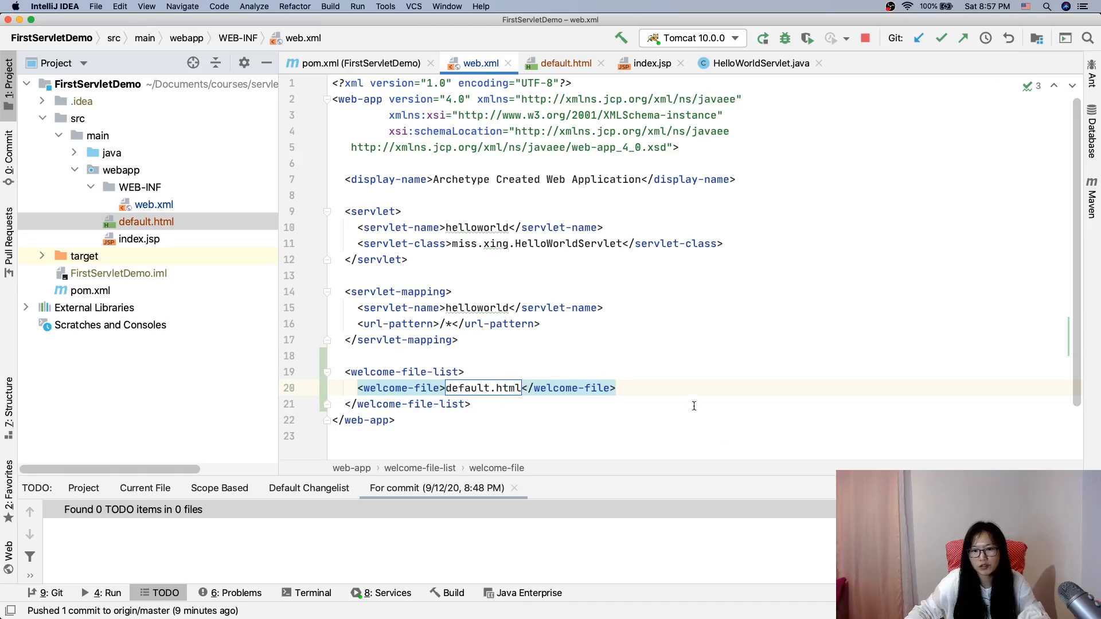
text(<)
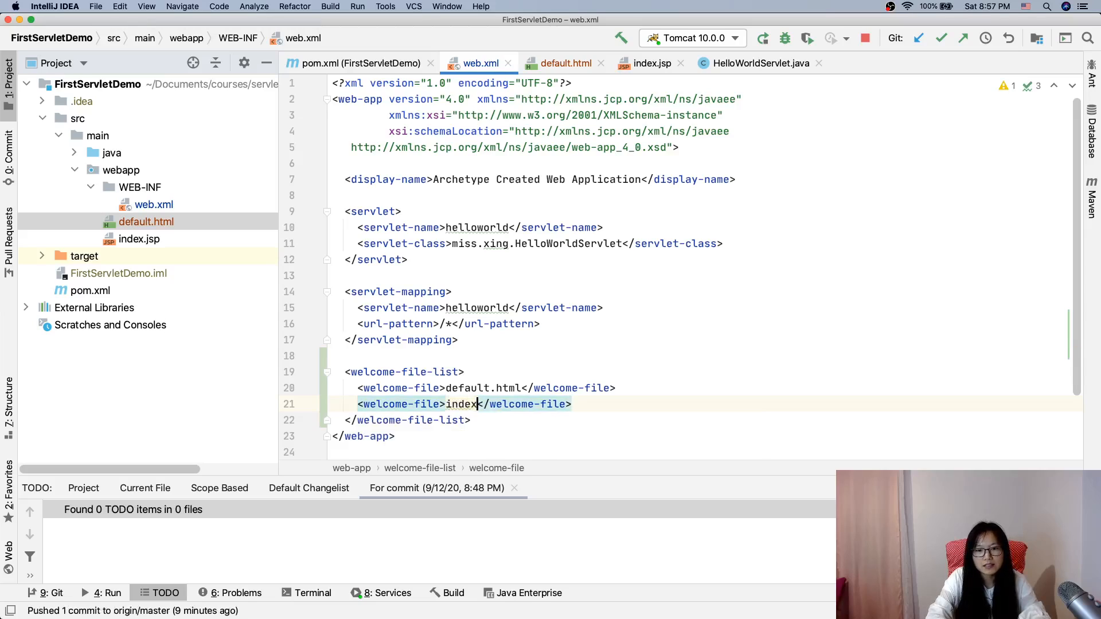
text(.jsp)
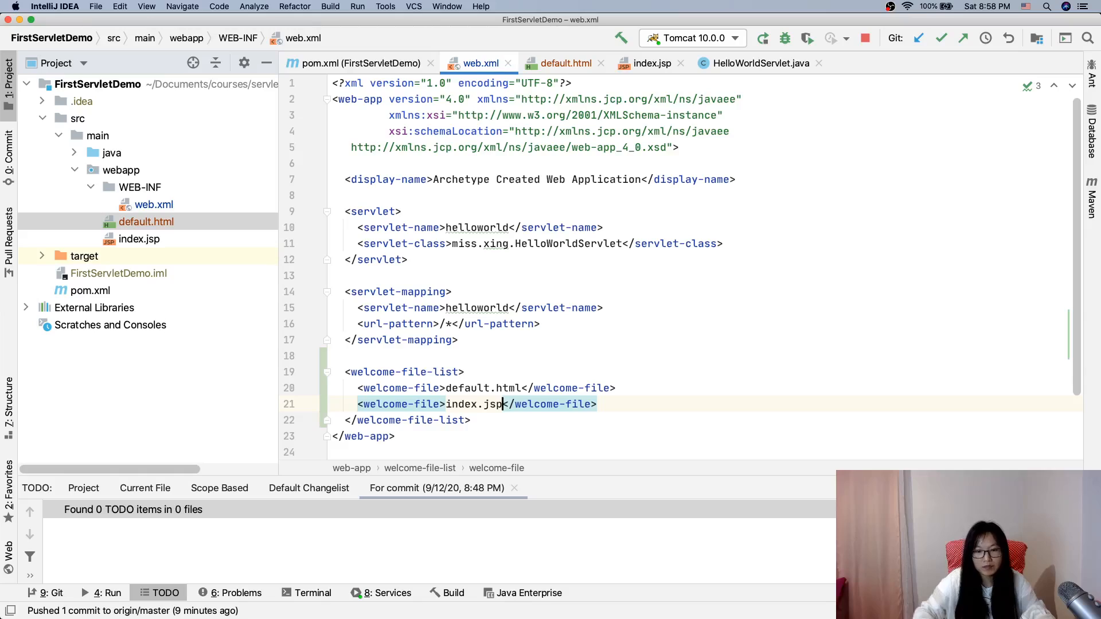
click(453, 323)
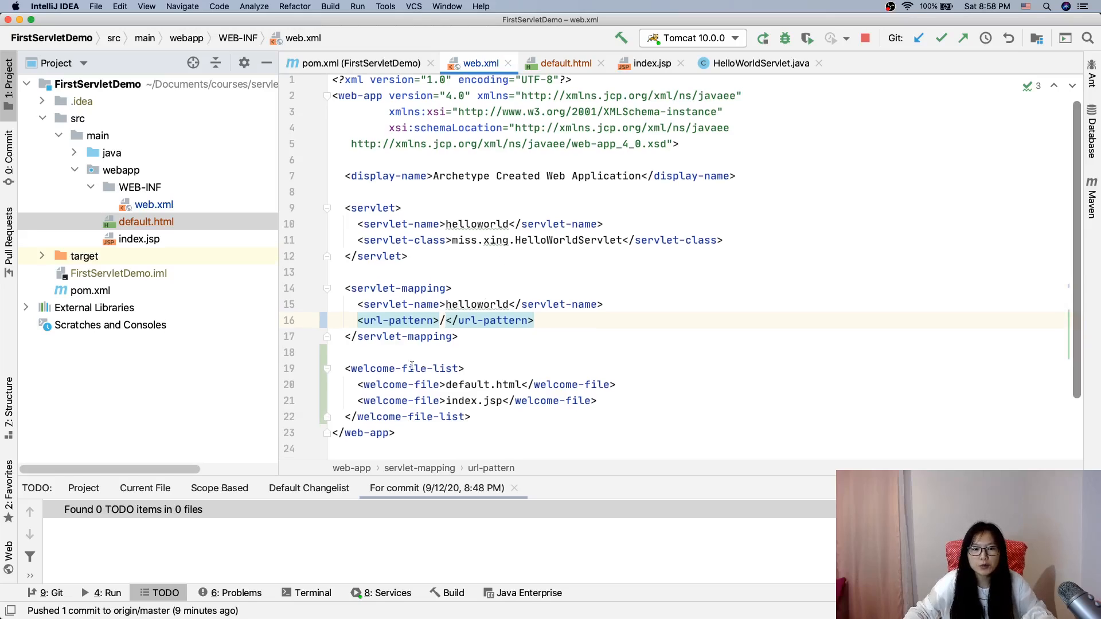
Step: Change the helloworld servlet's url-pattern from /* to /hello and check the welcome-file-list
click(471, 417)
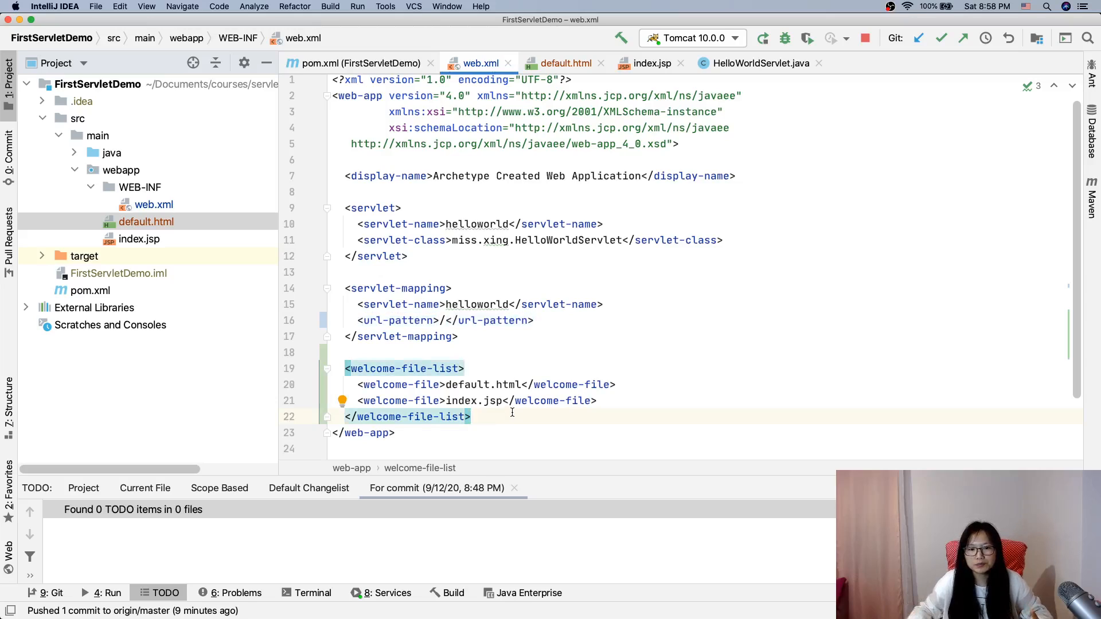
click(446, 320)
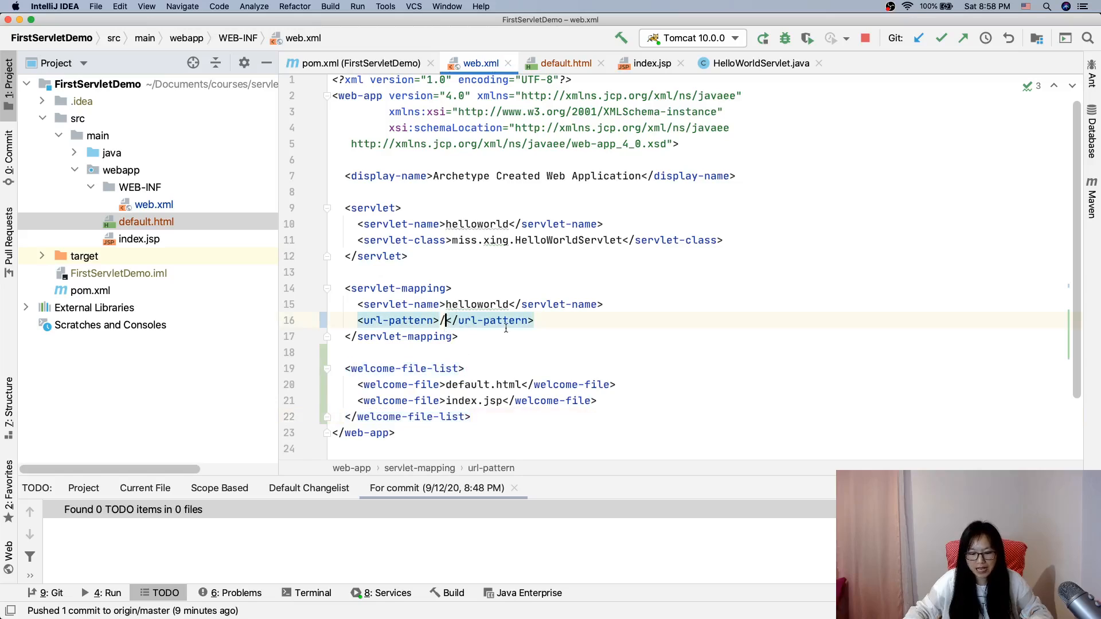
text(hello)
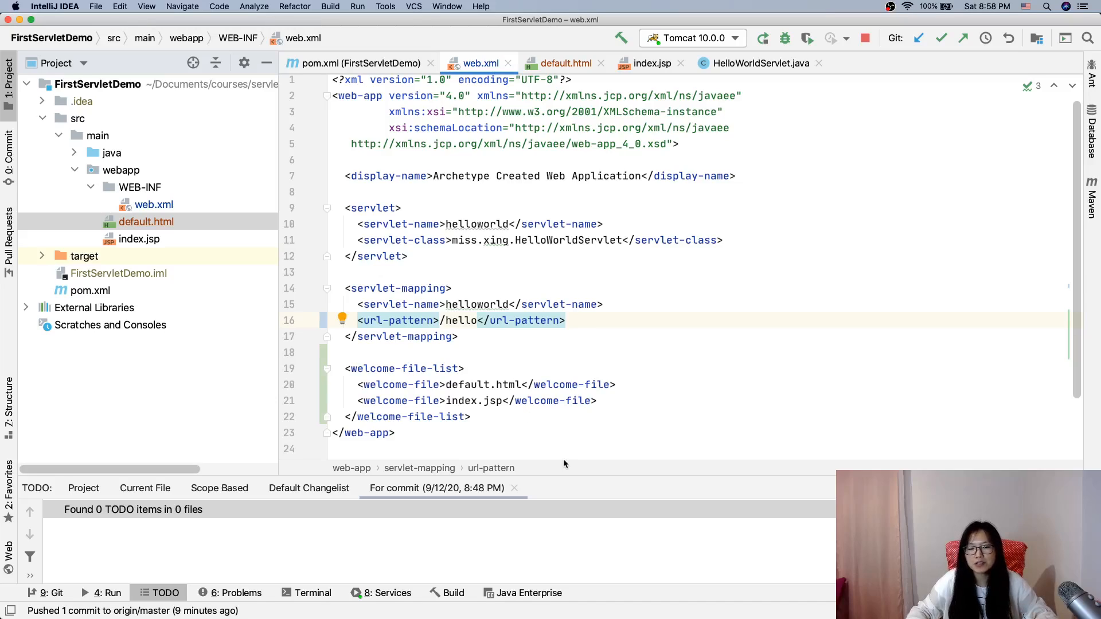
click(333, 368)
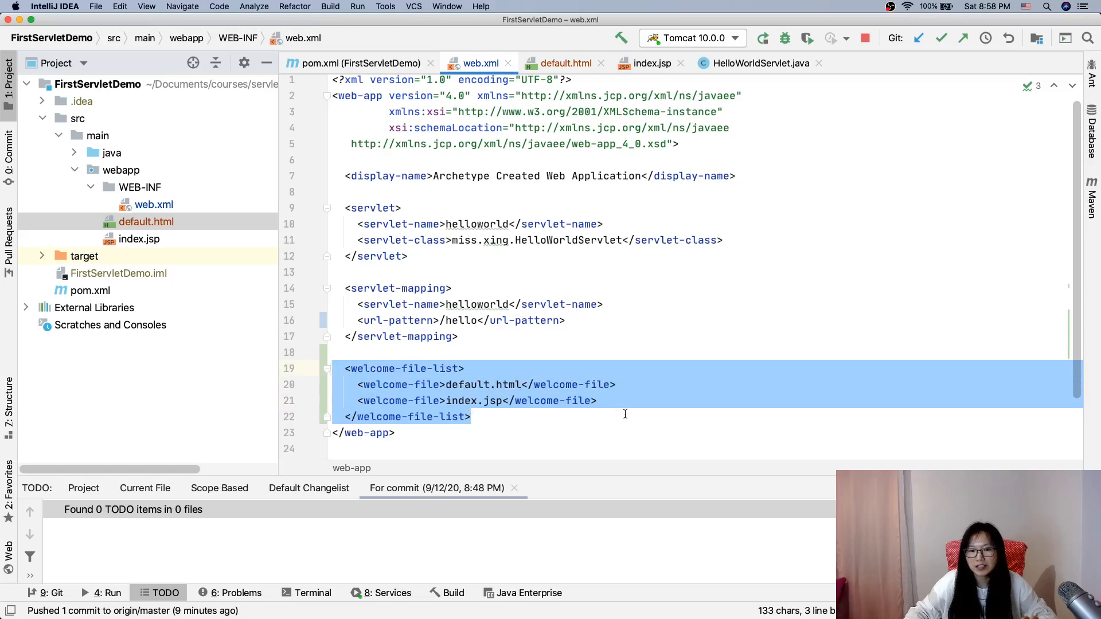
click(472, 417)
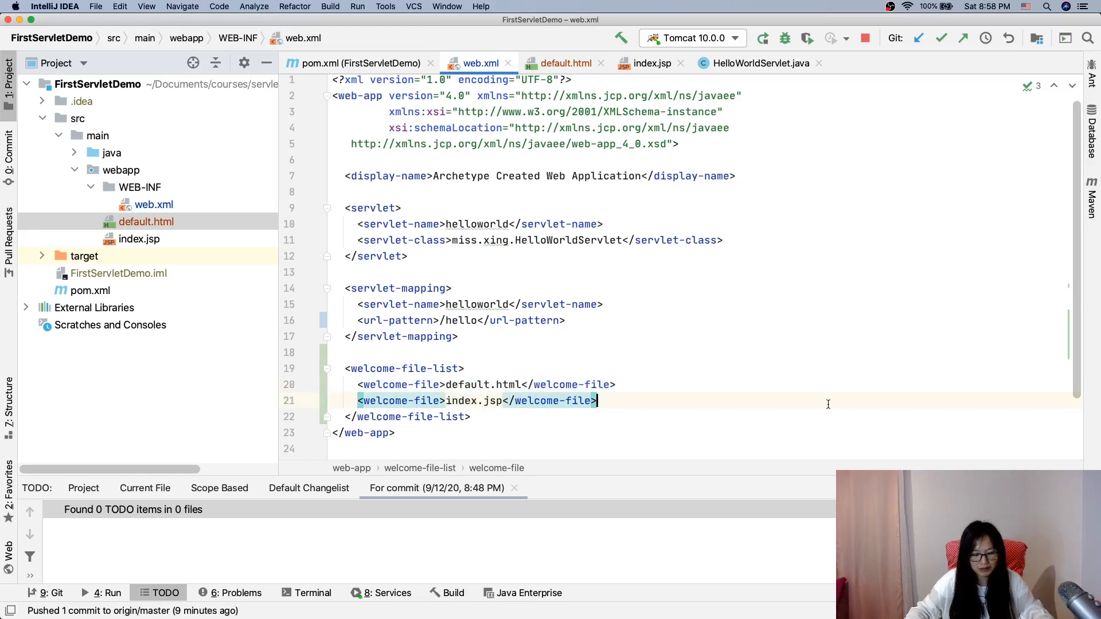
Step: Redeploy the updated artifact to the running Tomcat 10.0.0 server and switch to the browser
click(763, 38)
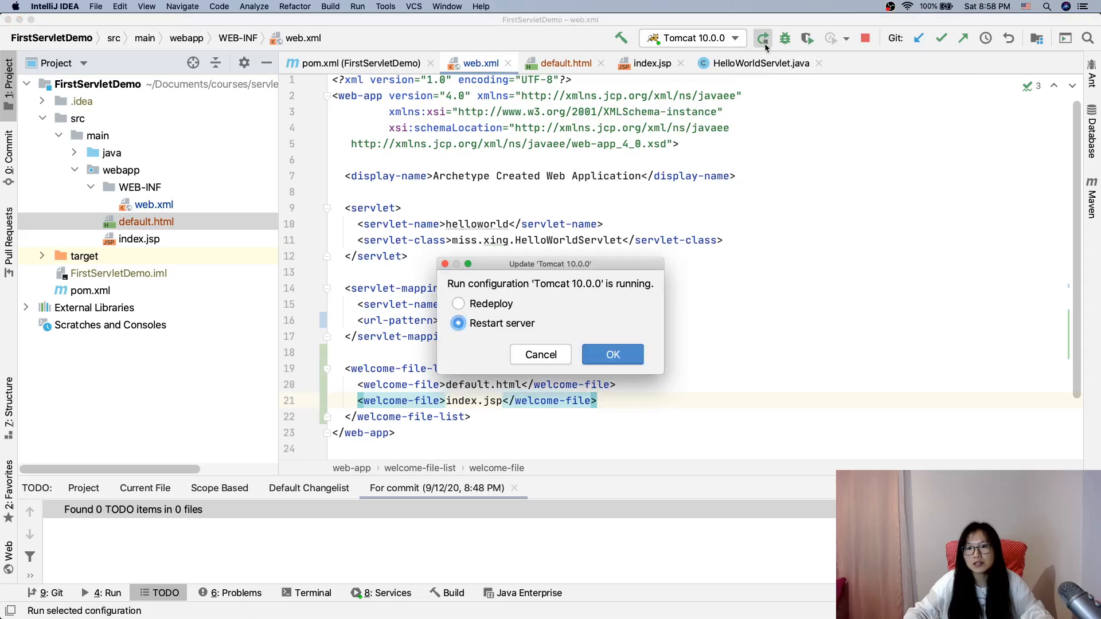
click(458, 303)
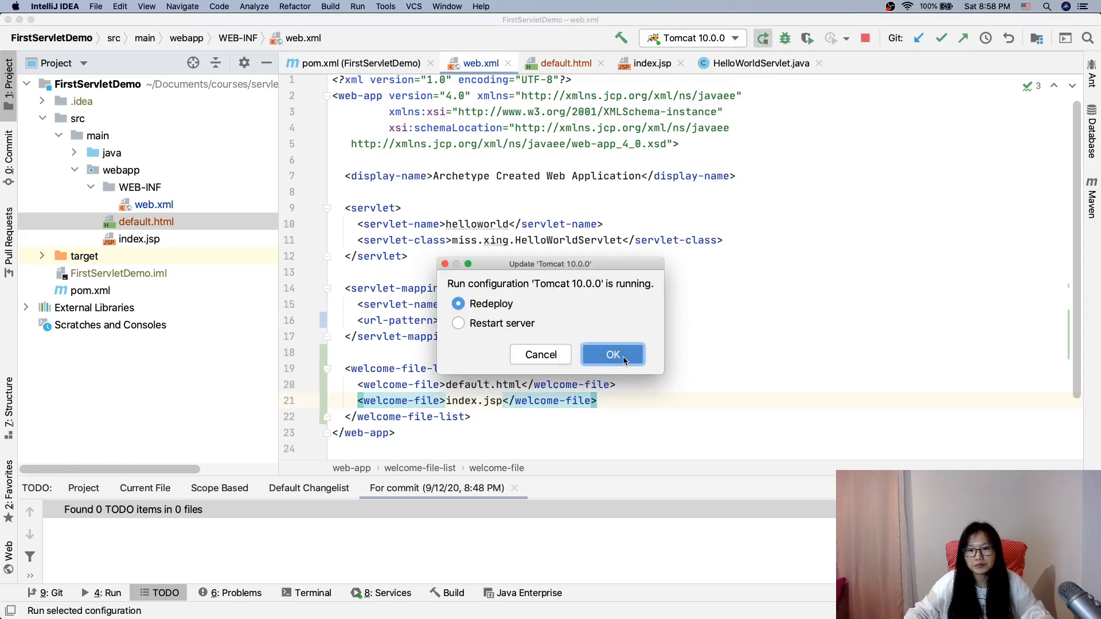
click(612, 355)
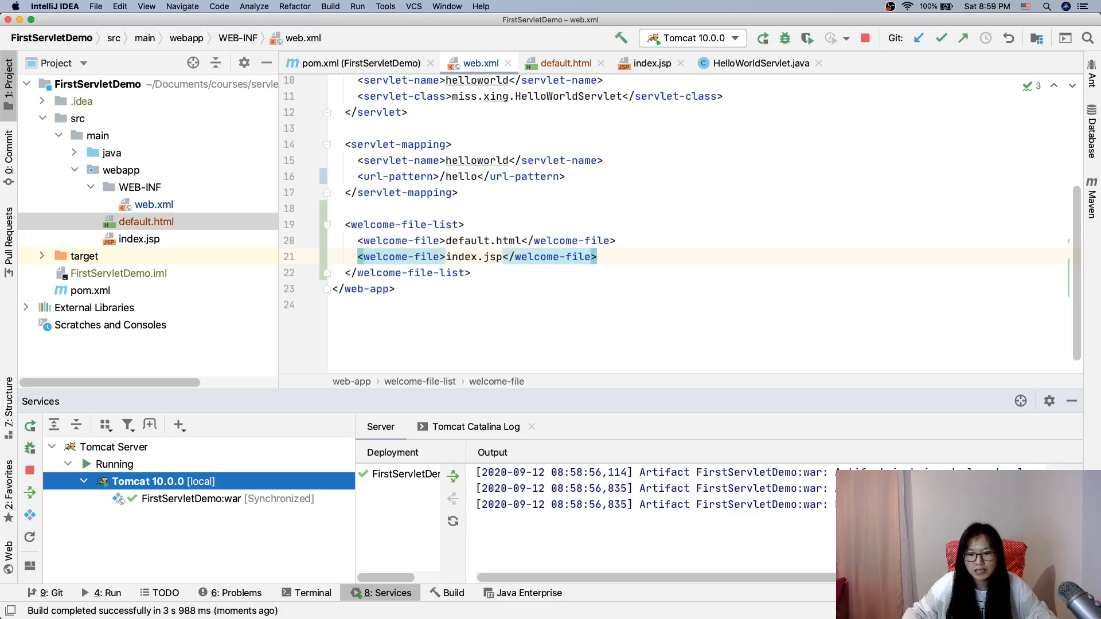
click(553, 596)
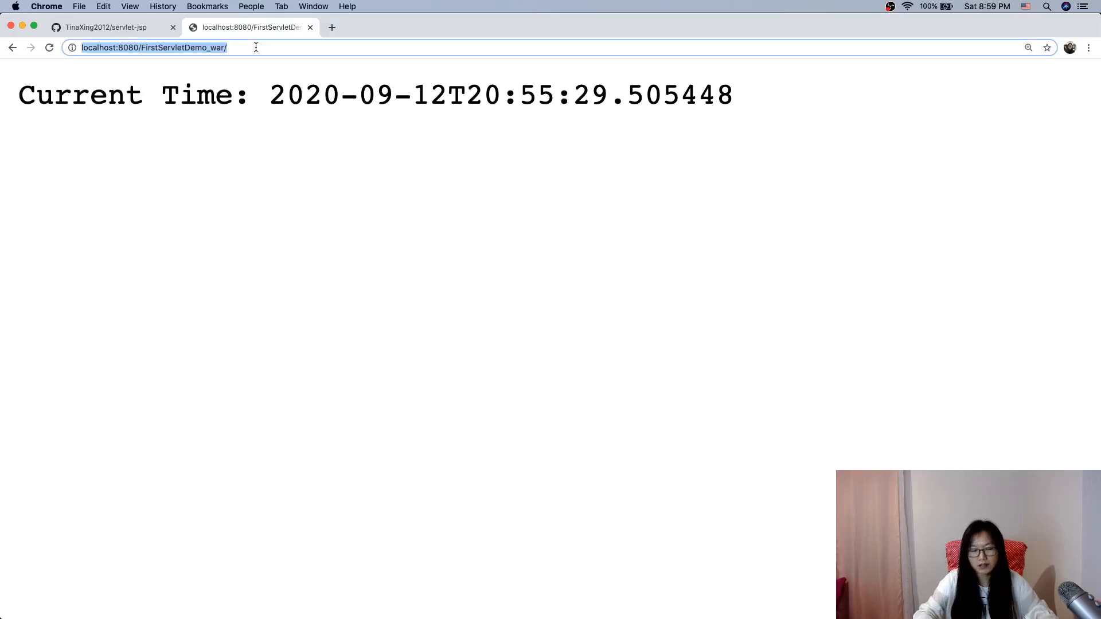
Step: Reload localhost:8080/FirstServletDemo_war/ to see the welcome page and the time at /hello, then go back to the IDE
key(Return)
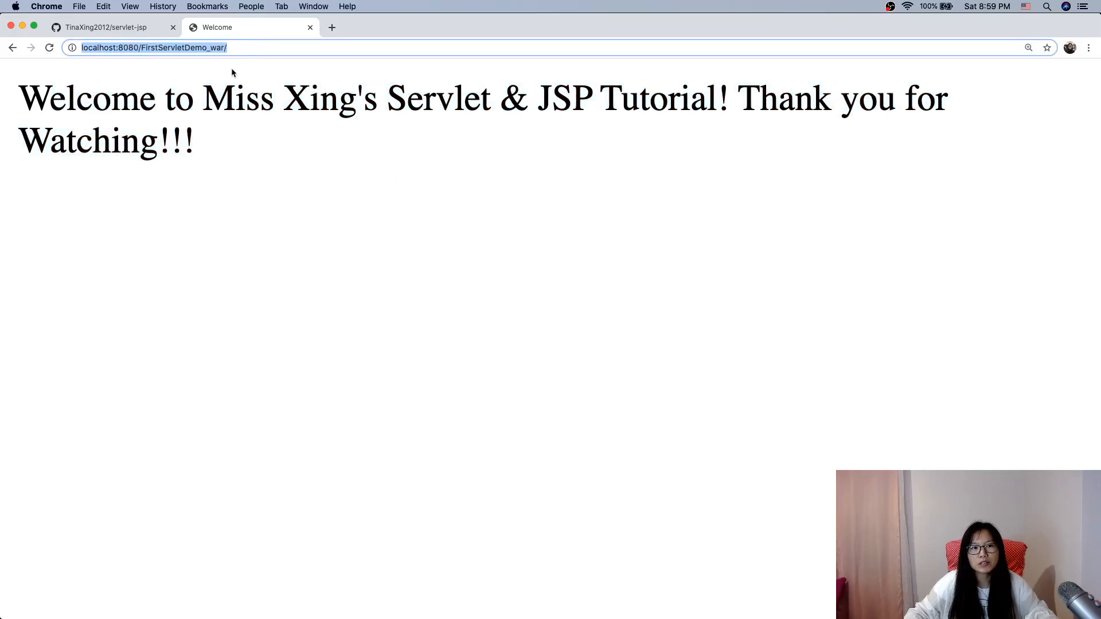
mouse_move(561, 605)
text(hello)
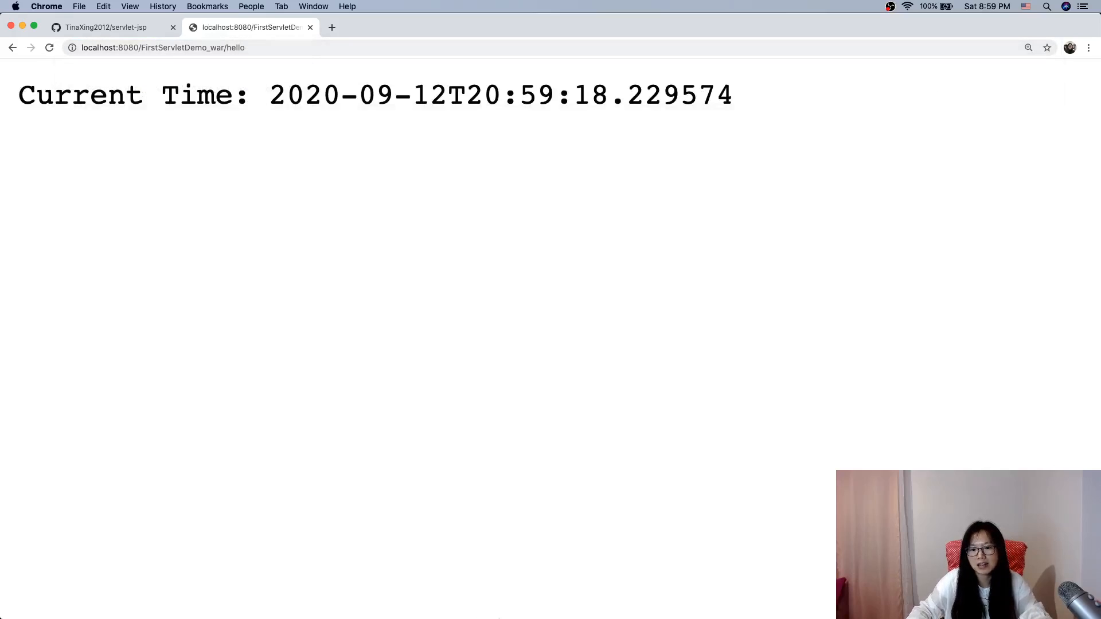
click(597, 610)
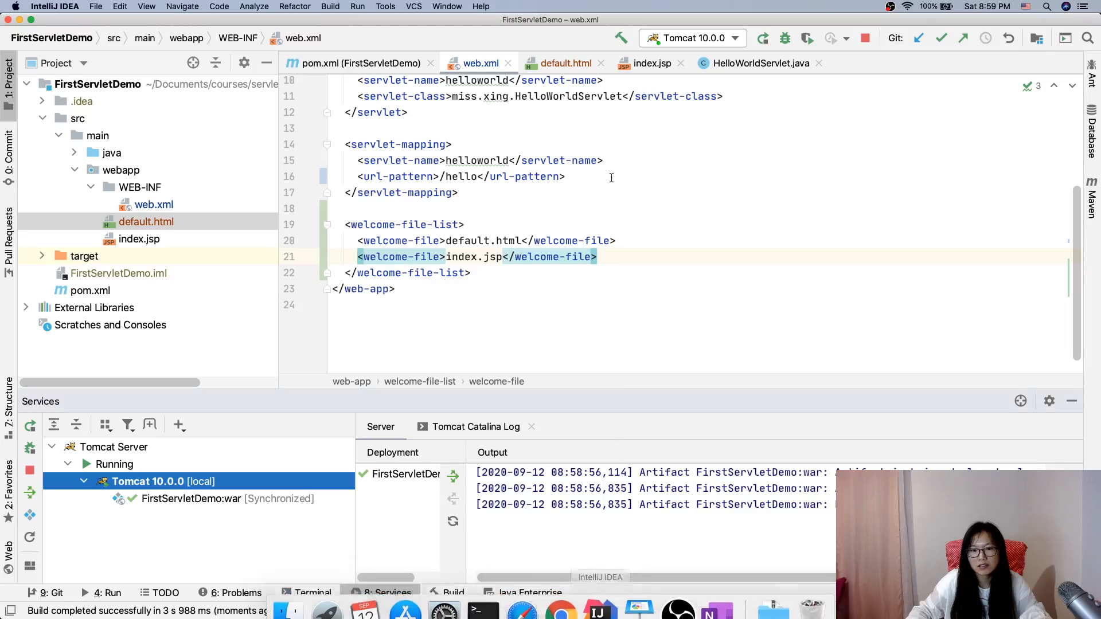
click(557, 240)
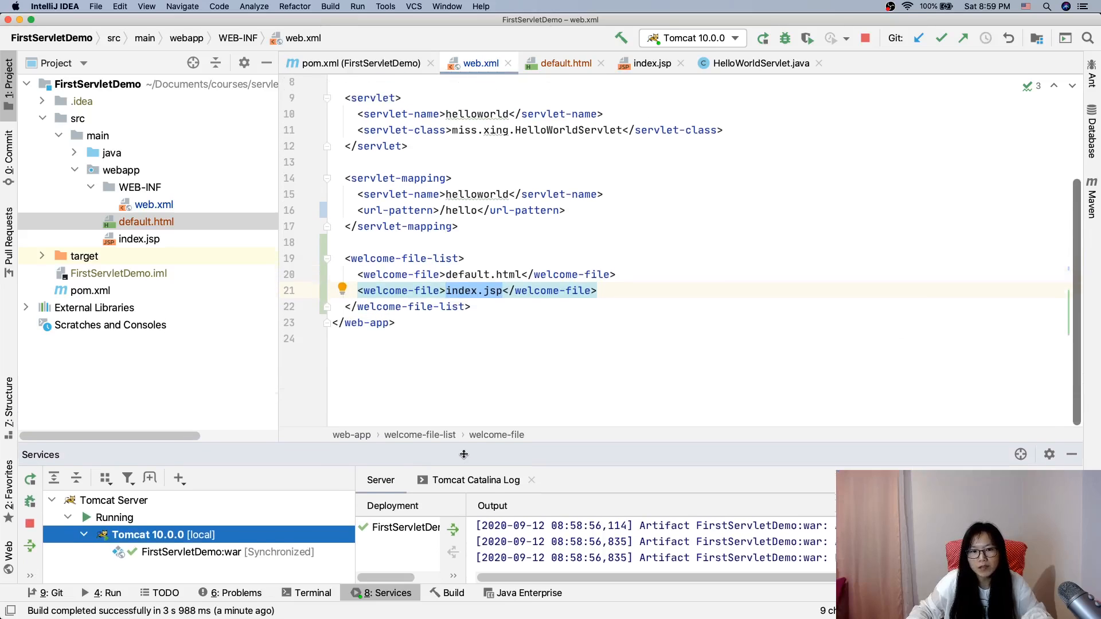
scroll(up, 3)
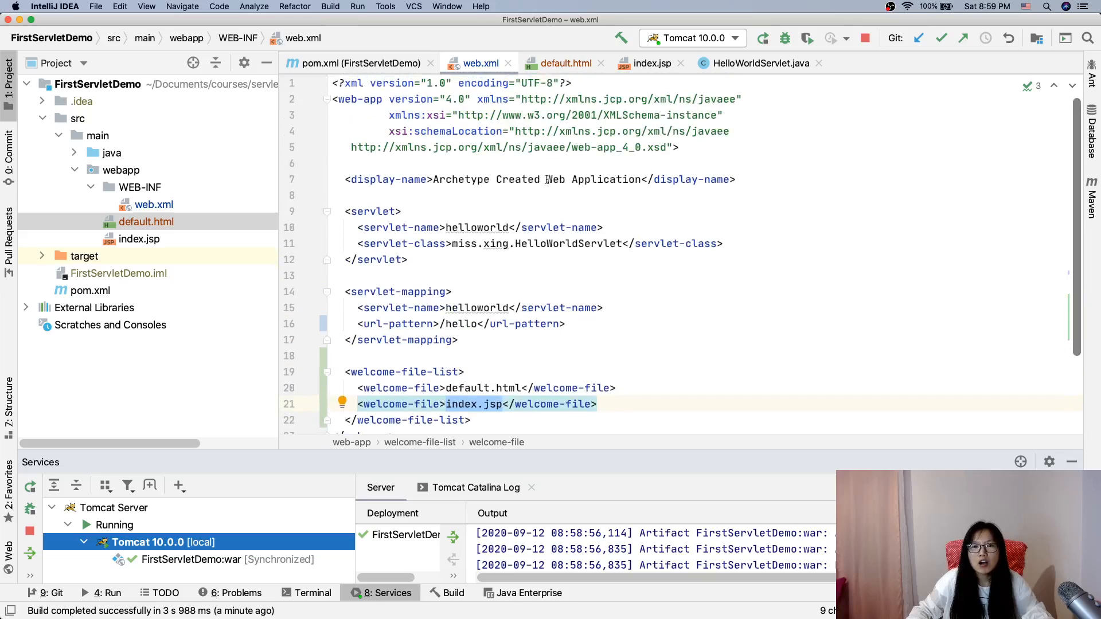
mouse_move(717, 165)
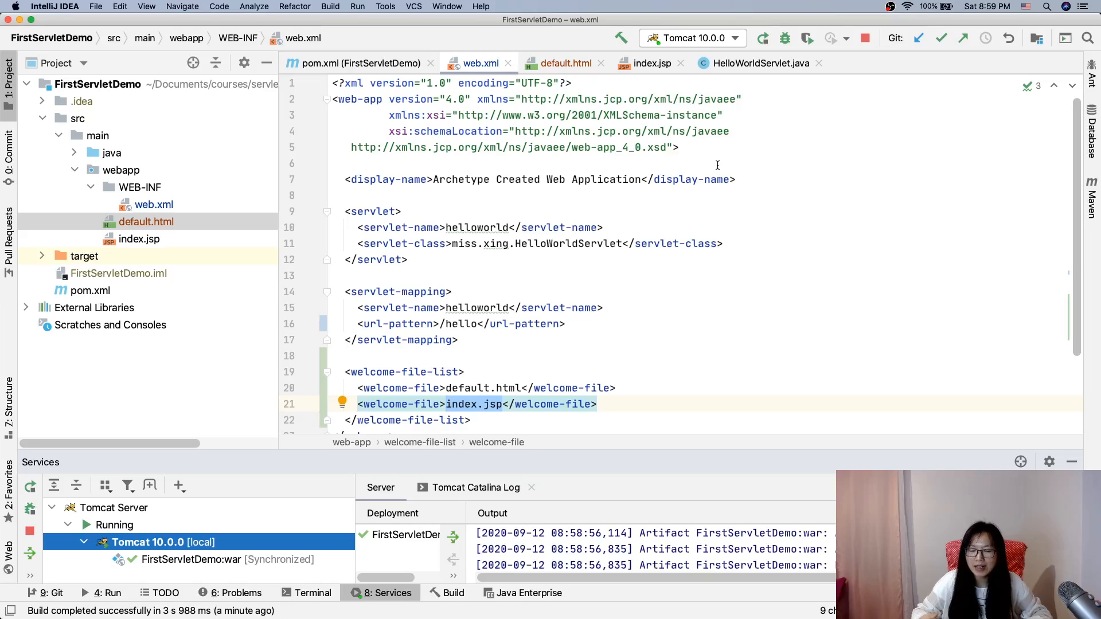
click(442, 323)
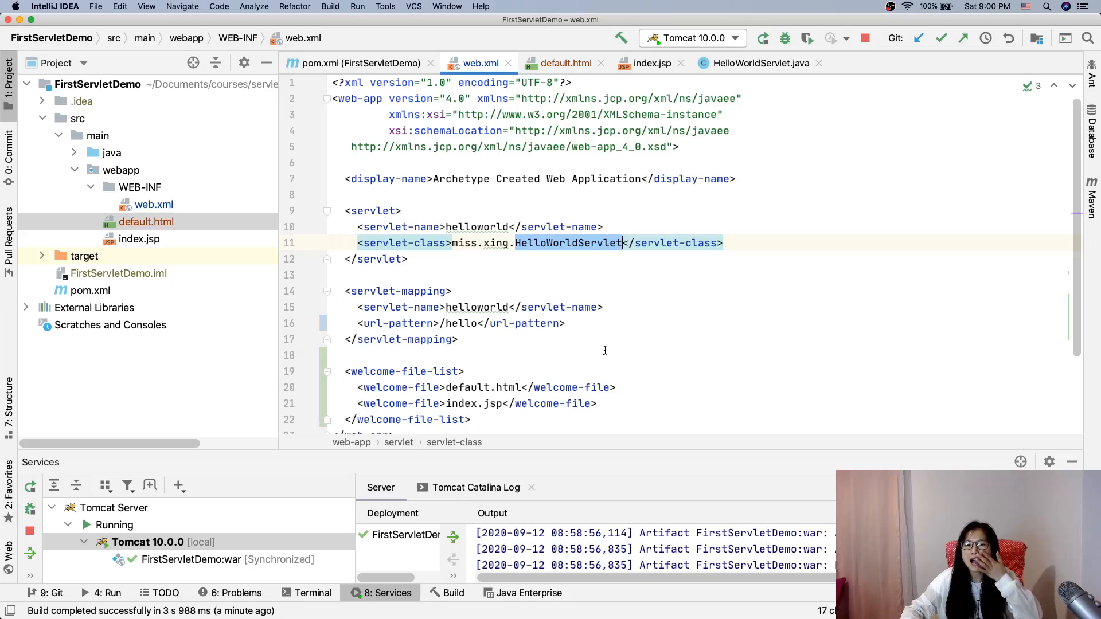
mouse_move(481, 130)
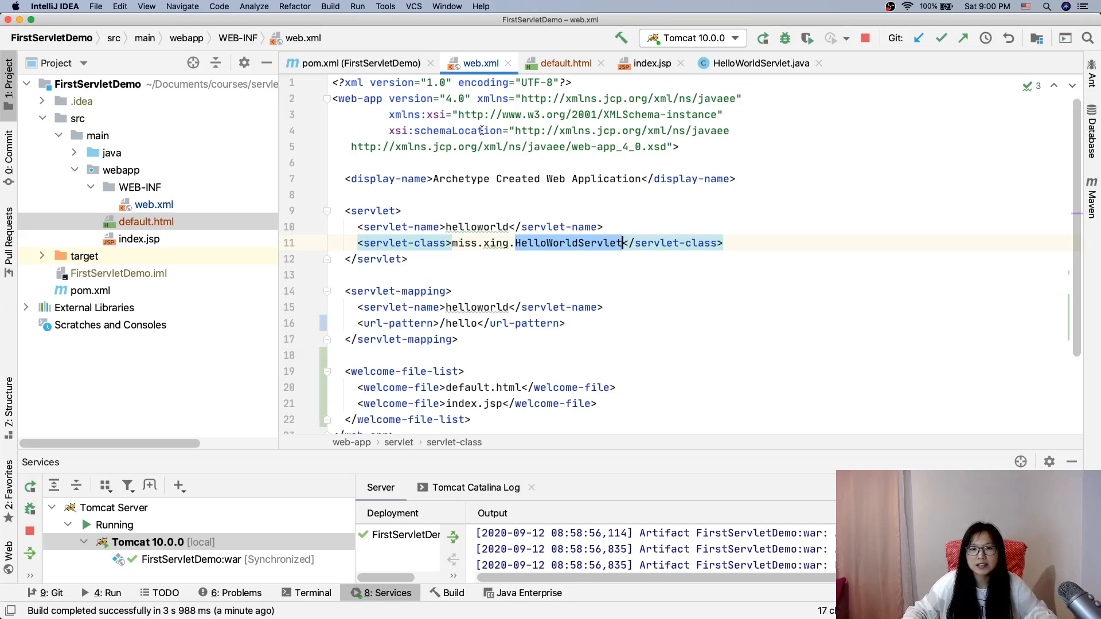
mouse_move(480, 63)
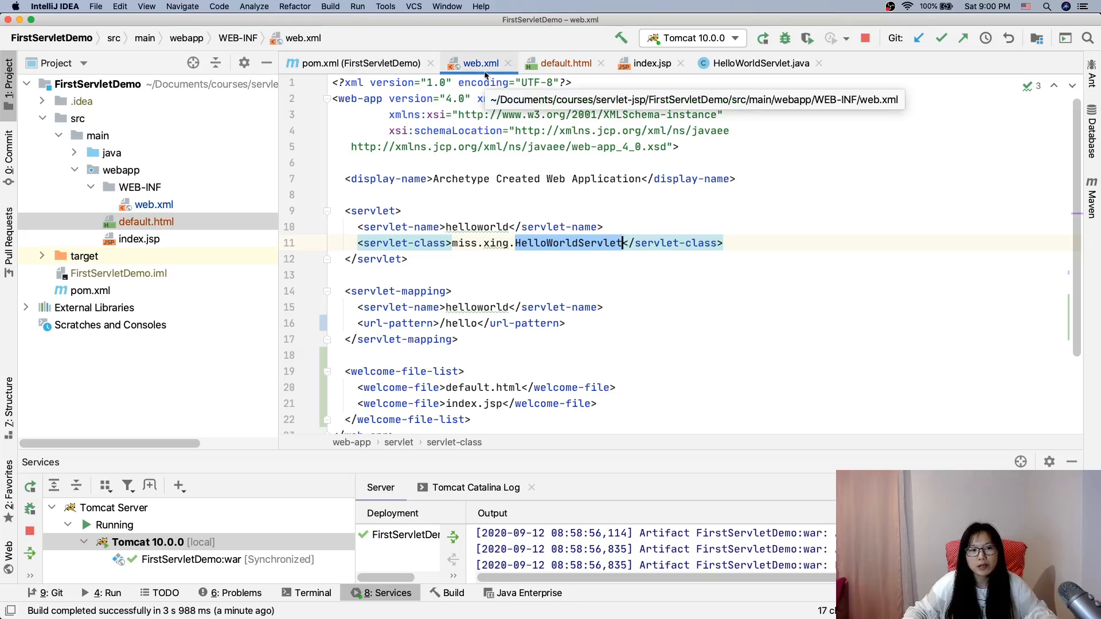
mouse_move(518, 416)
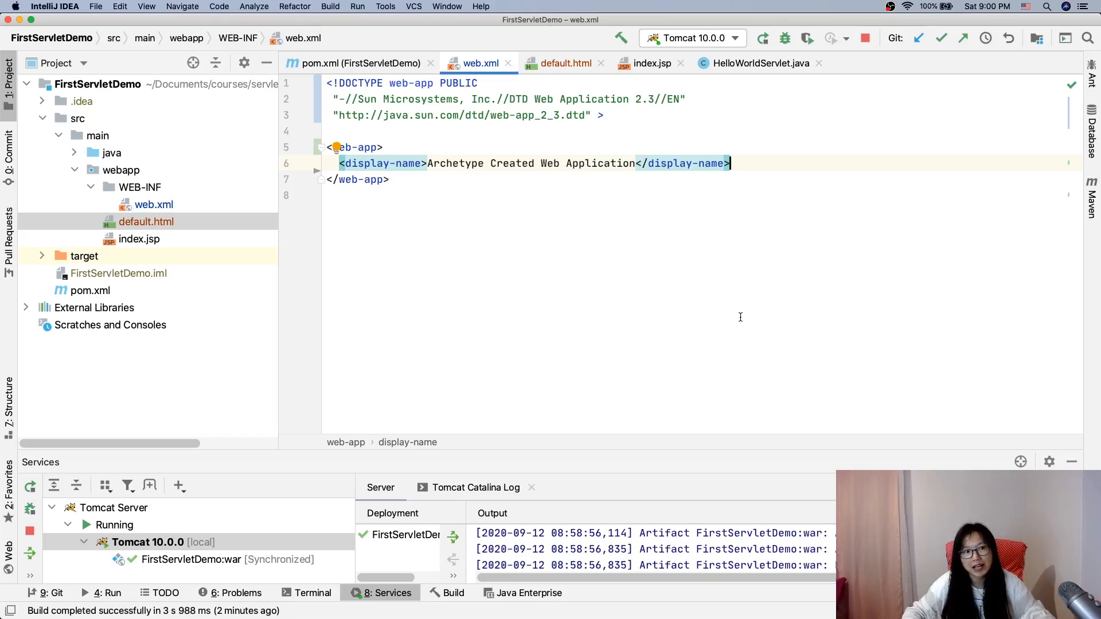
Step: Revert web.xml to the original 2.3 DTD archetype version with only a display-name
click(95, 6)
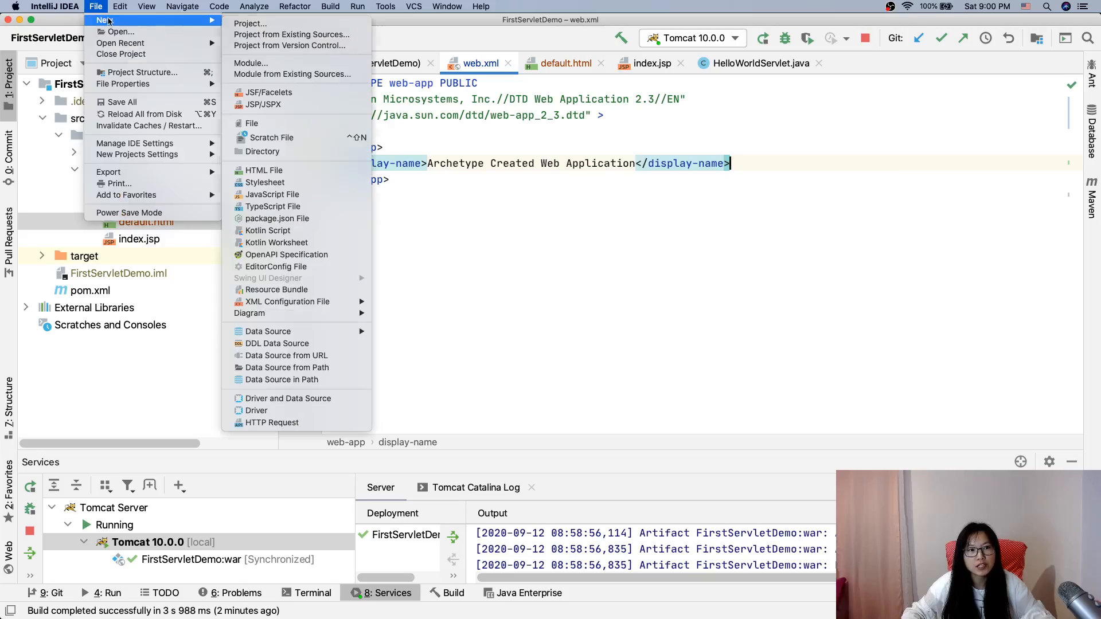
Step: Start a new Maven project from archetype and highlight maven-archetype-webapp in the list
click(250, 23)
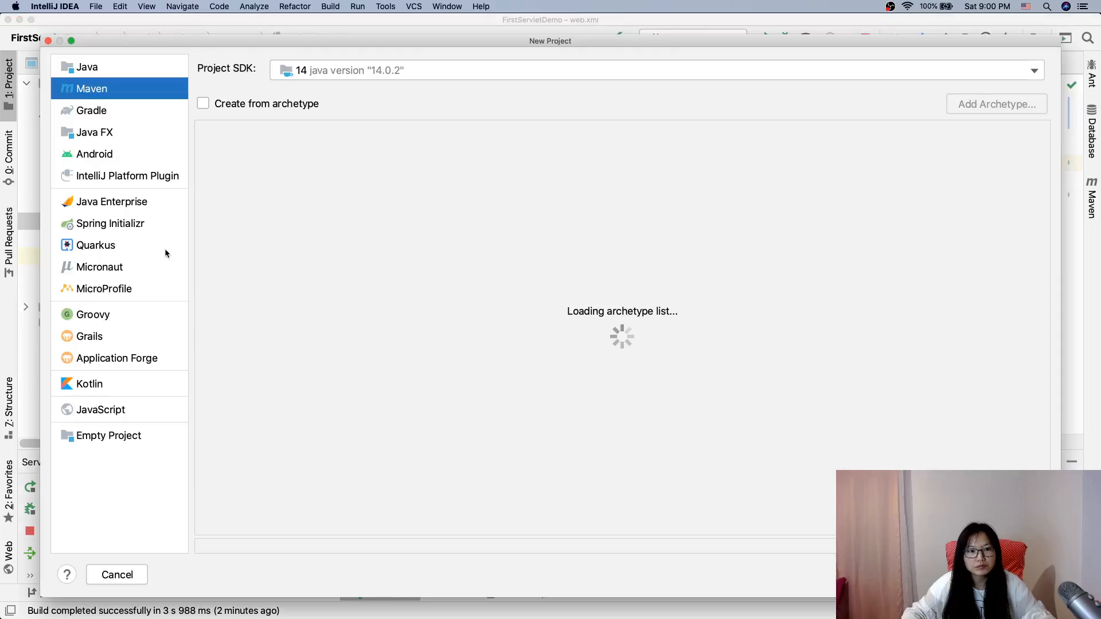
click(204, 104)
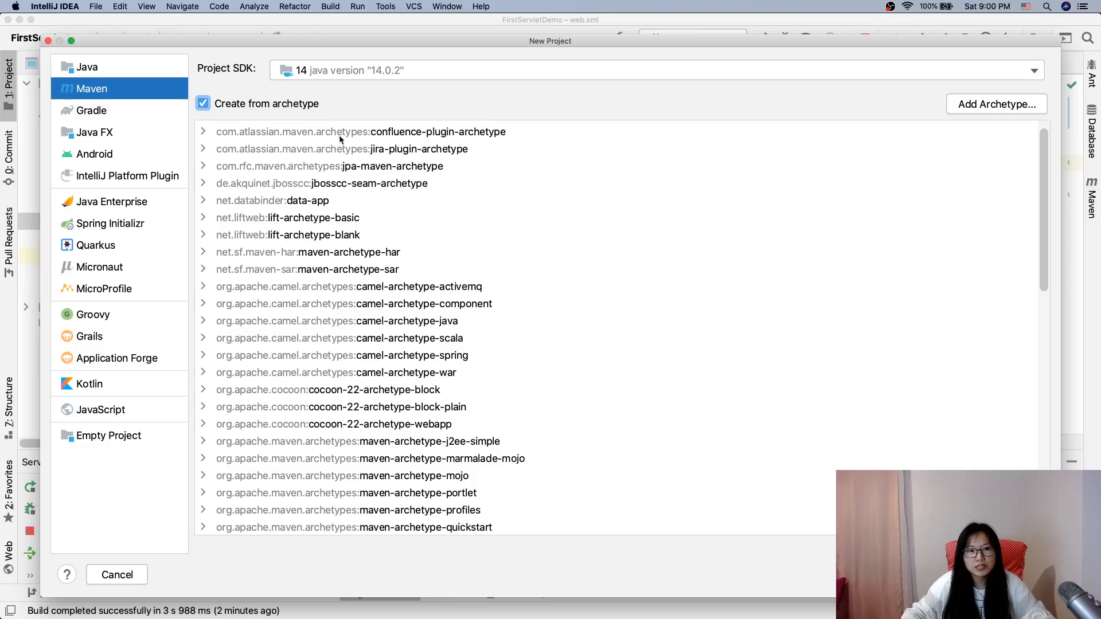
scroll(down, 3)
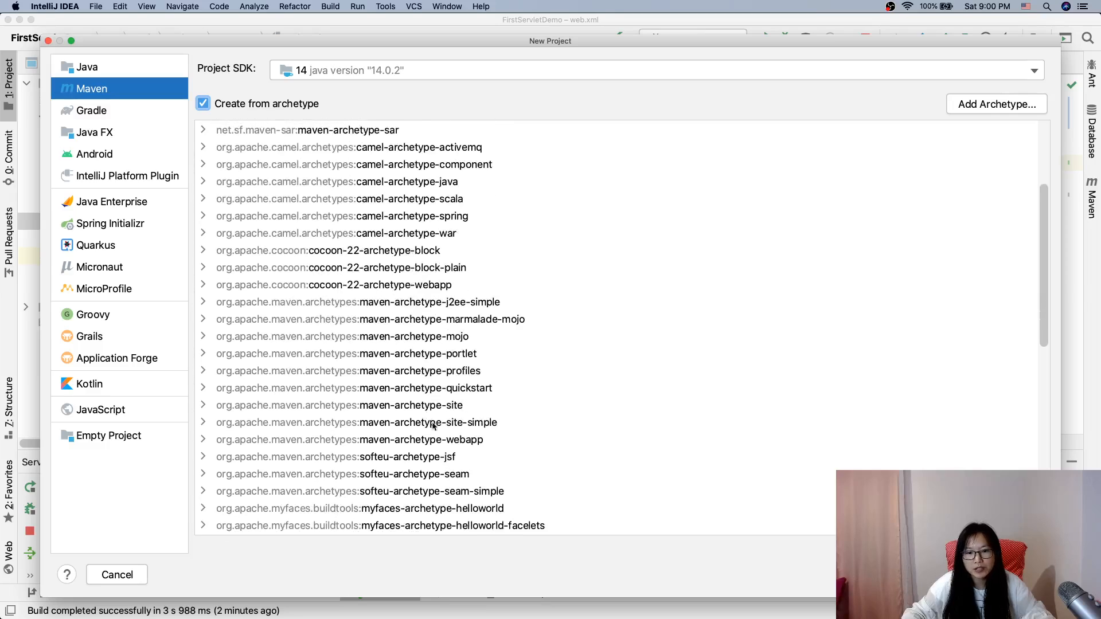
click(349, 439)
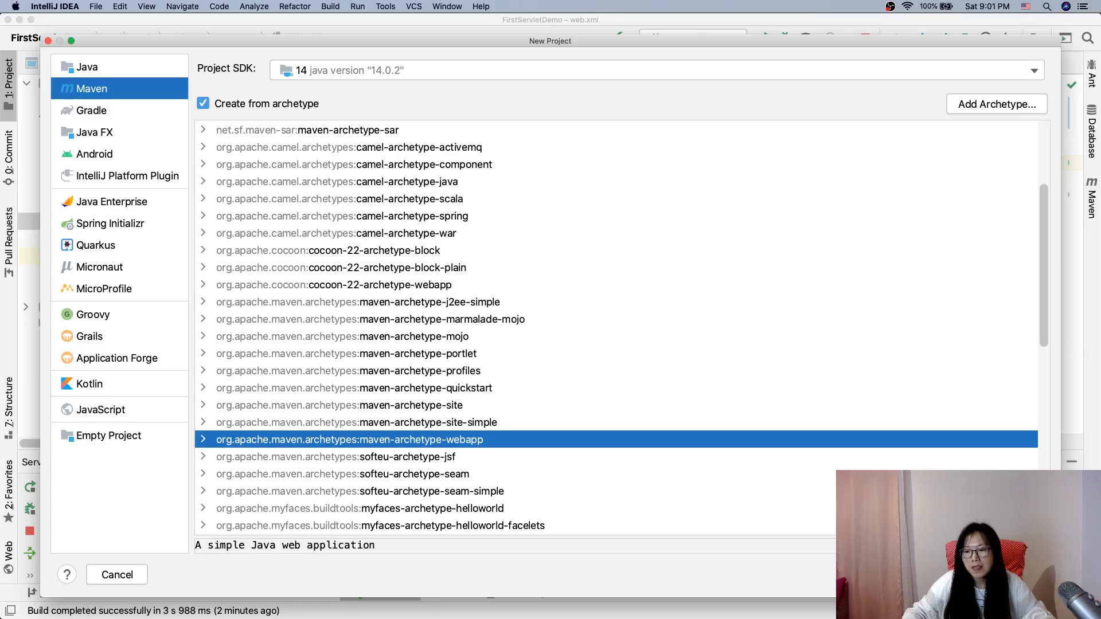
mouse_move(490, 440)
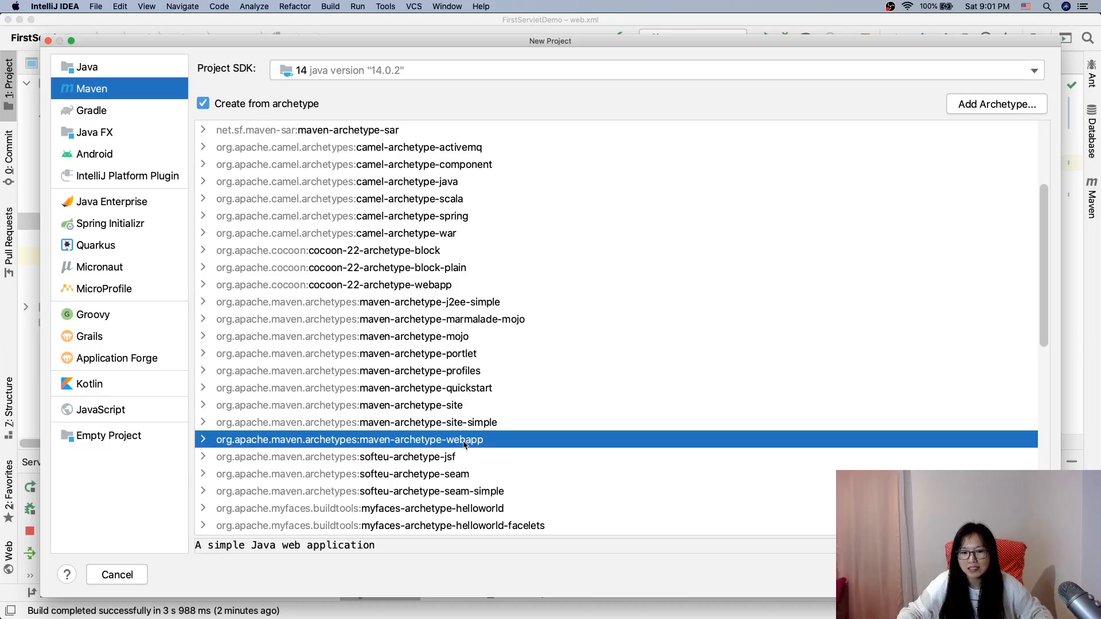
mouse_move(129, 569)
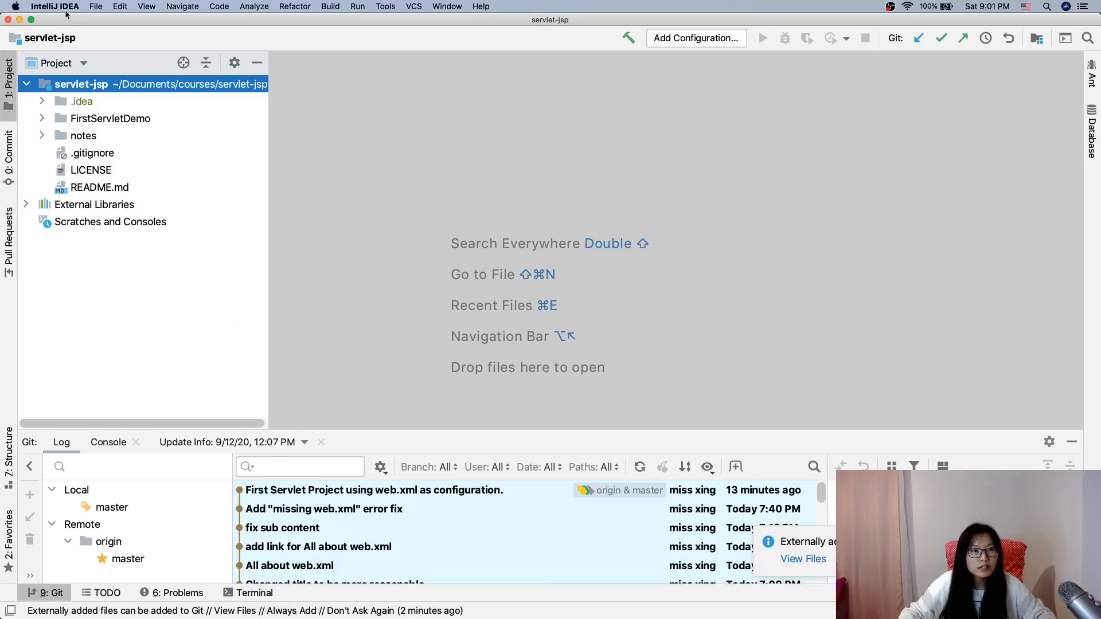
Step: Switch to the FirstServletDemo project and review its web.xml still on the 2.3 DTD header
click(95, 7)
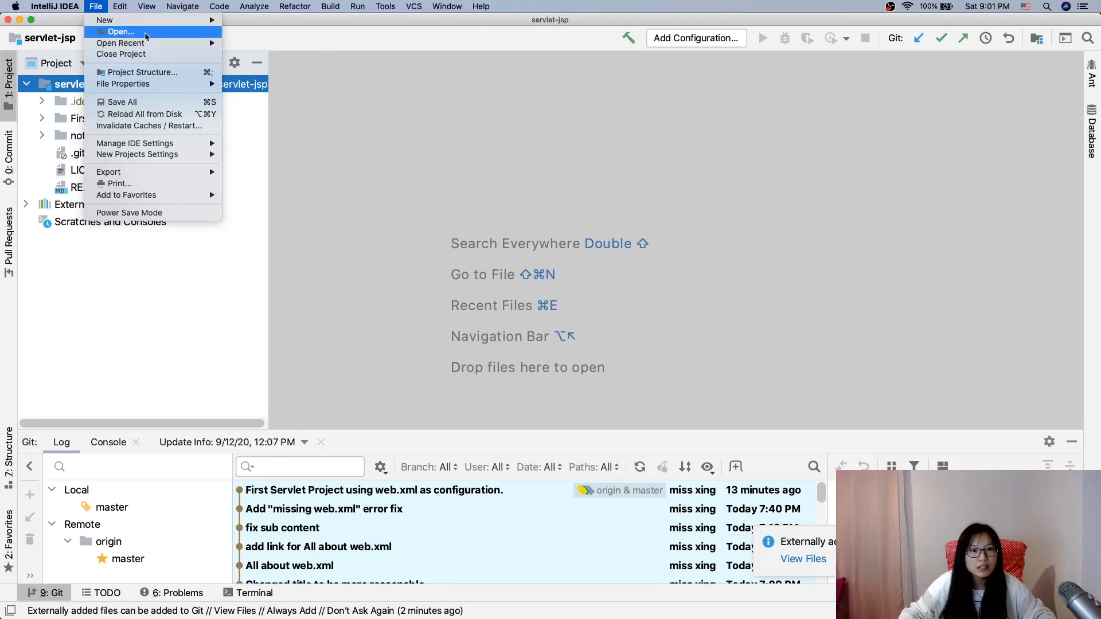
click(121, 32)
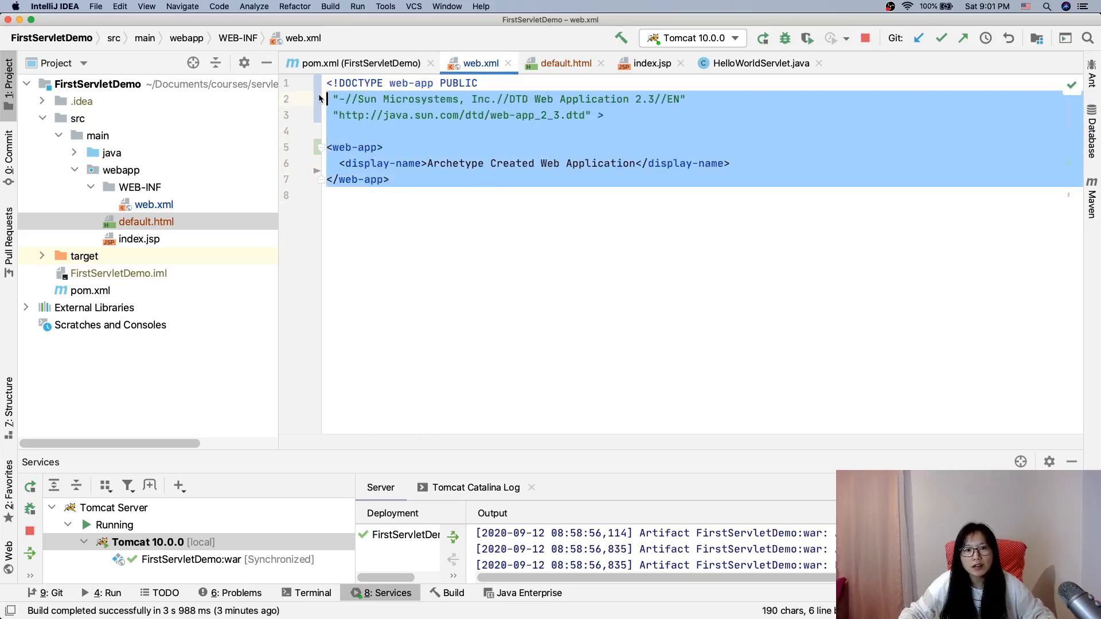
click(484, 247)
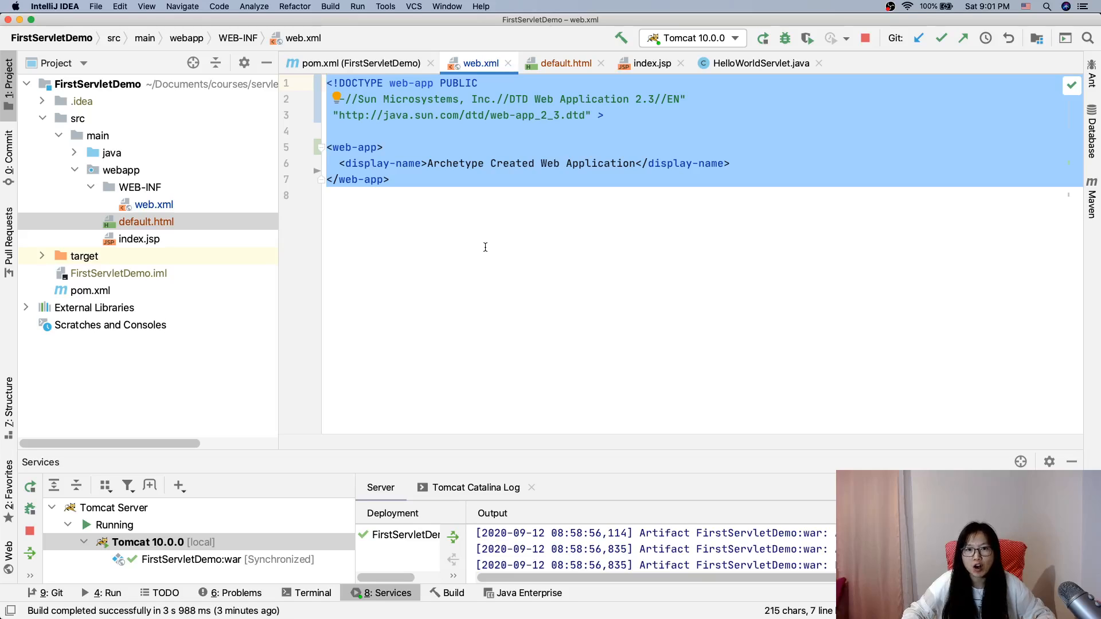
click(383, 147)
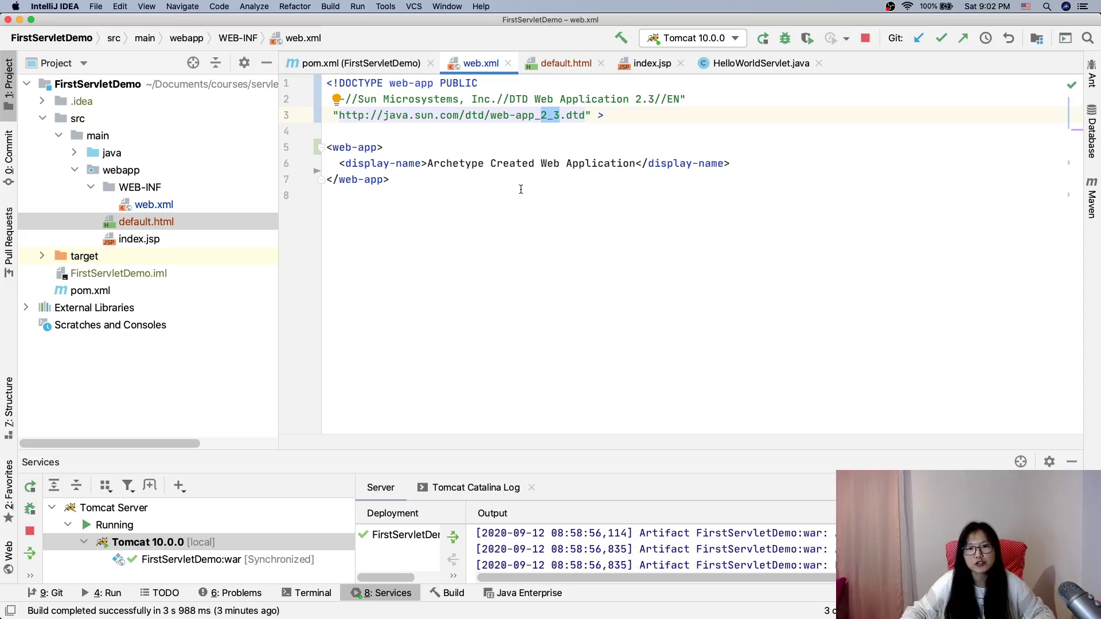
mouse_move(433, 175)
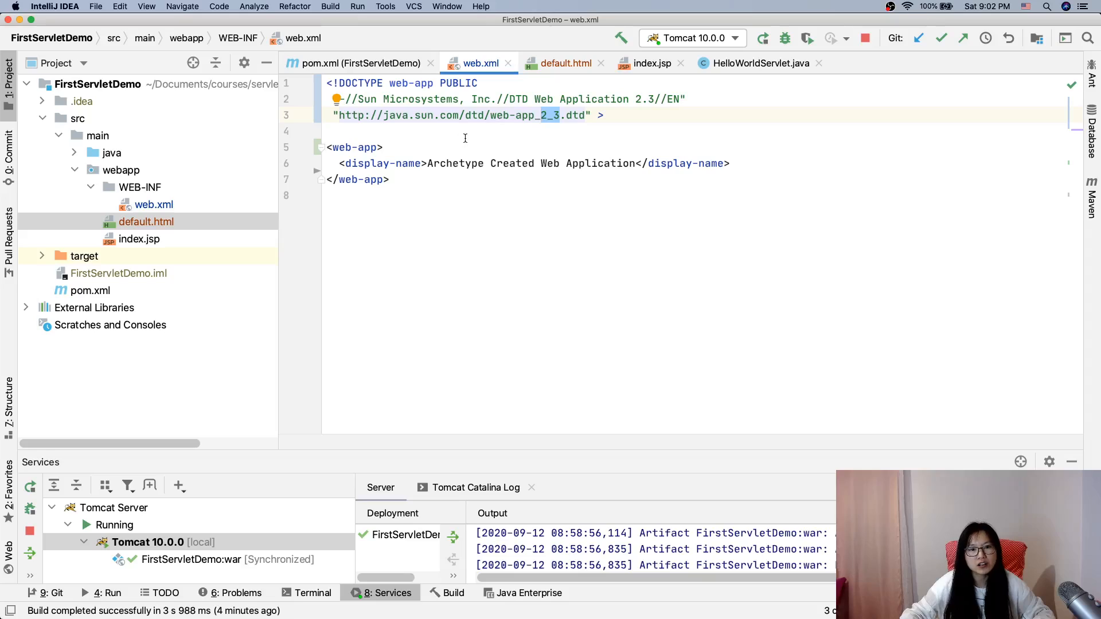
mouse_move(531, 133)
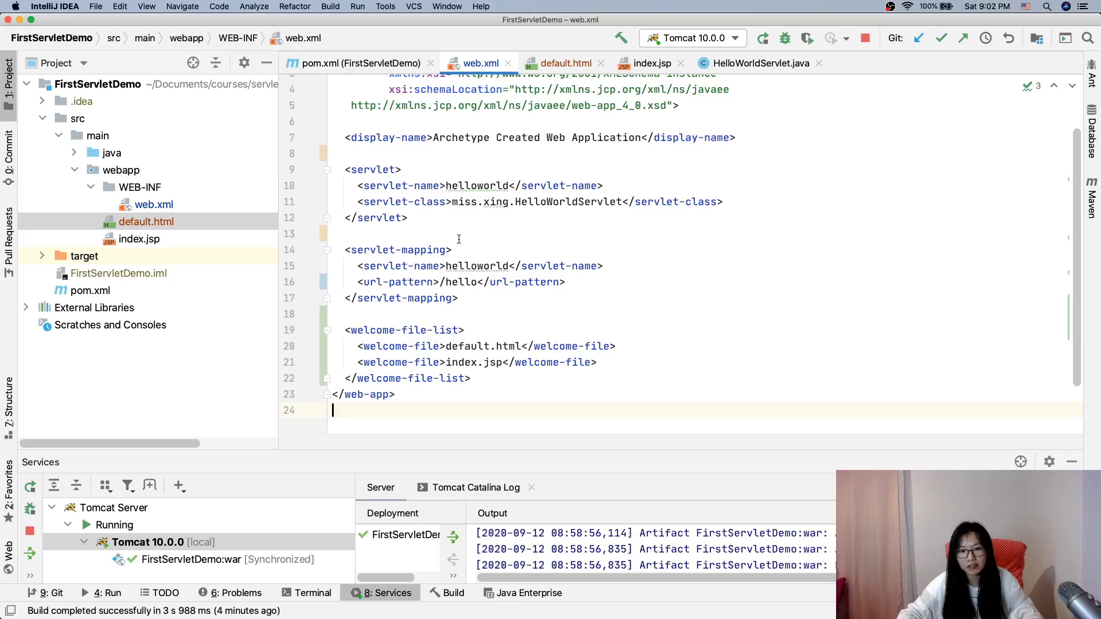
scroll(up, 3)
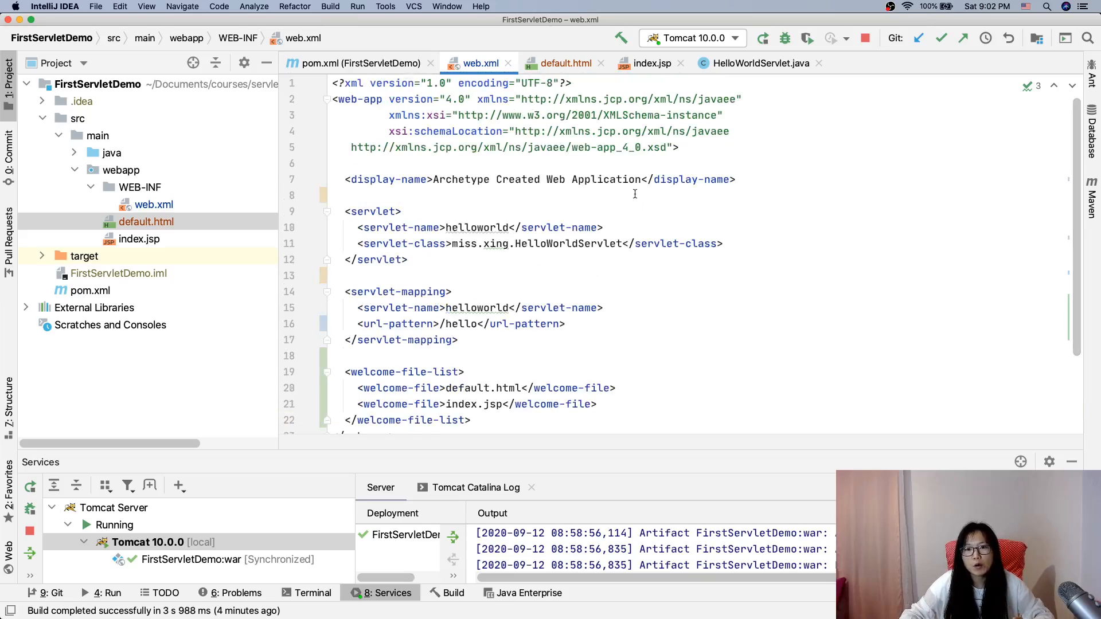
mouse_move(635, 179)
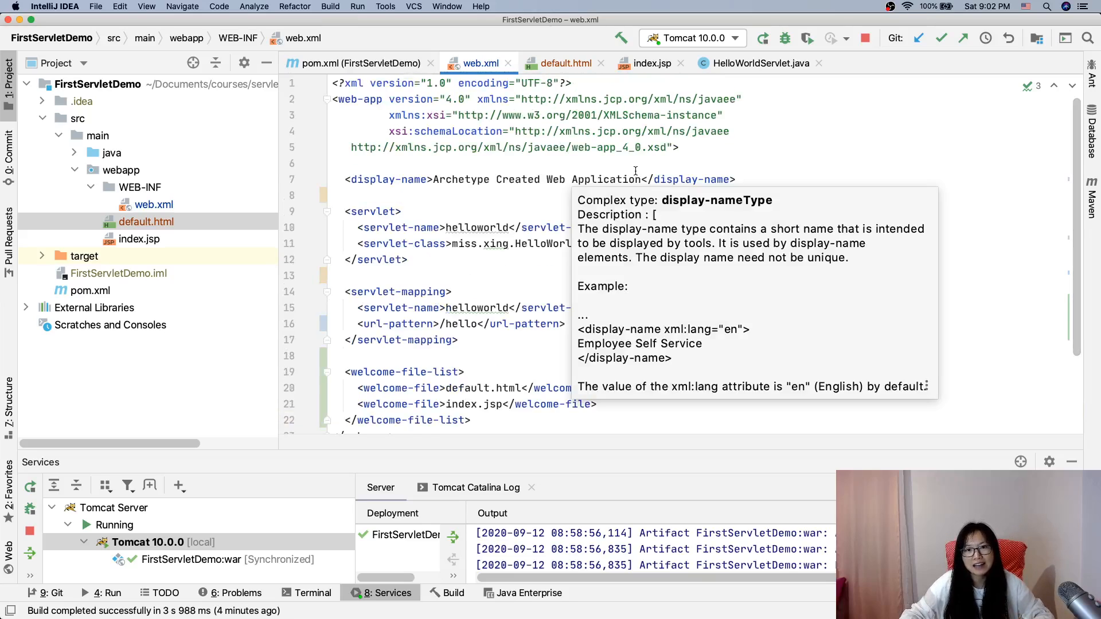
click(630, 148)
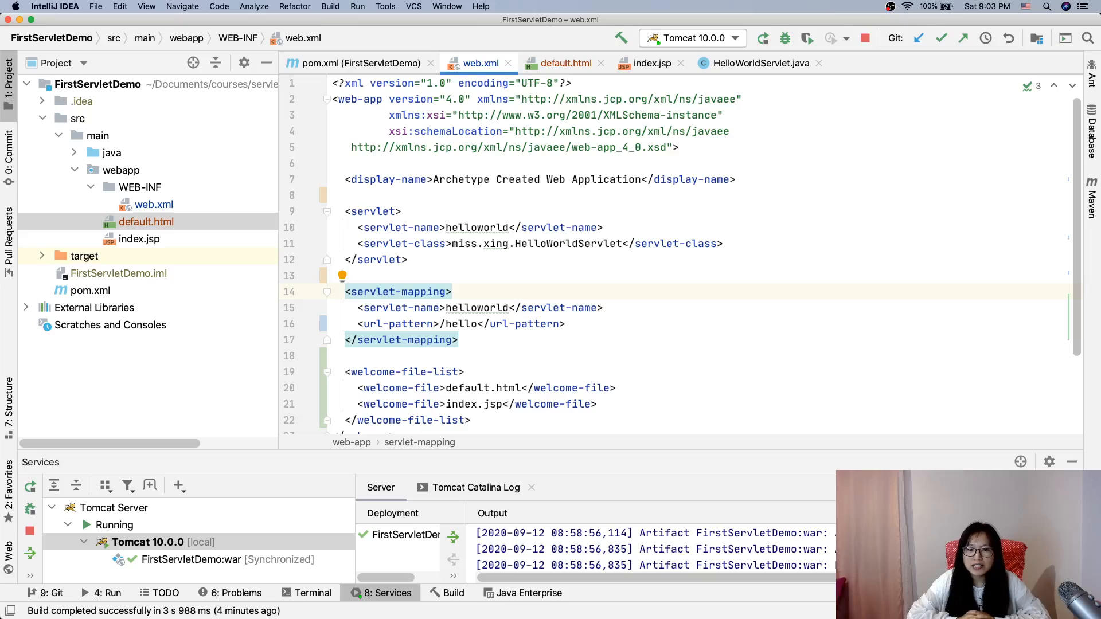
click(452, 291)
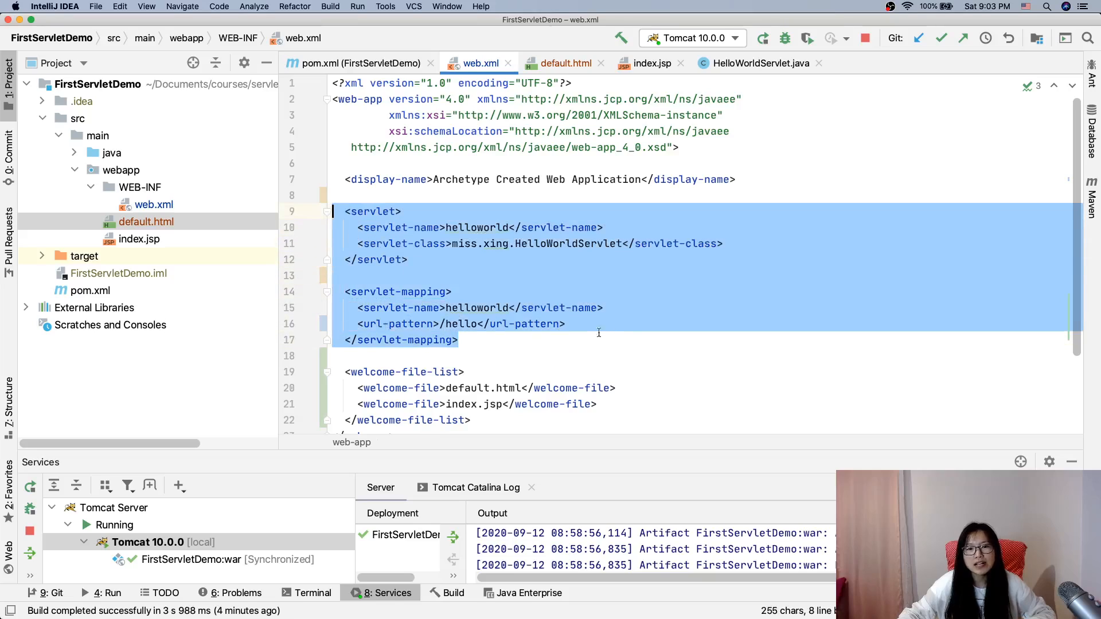
mouse_move(626, 340)
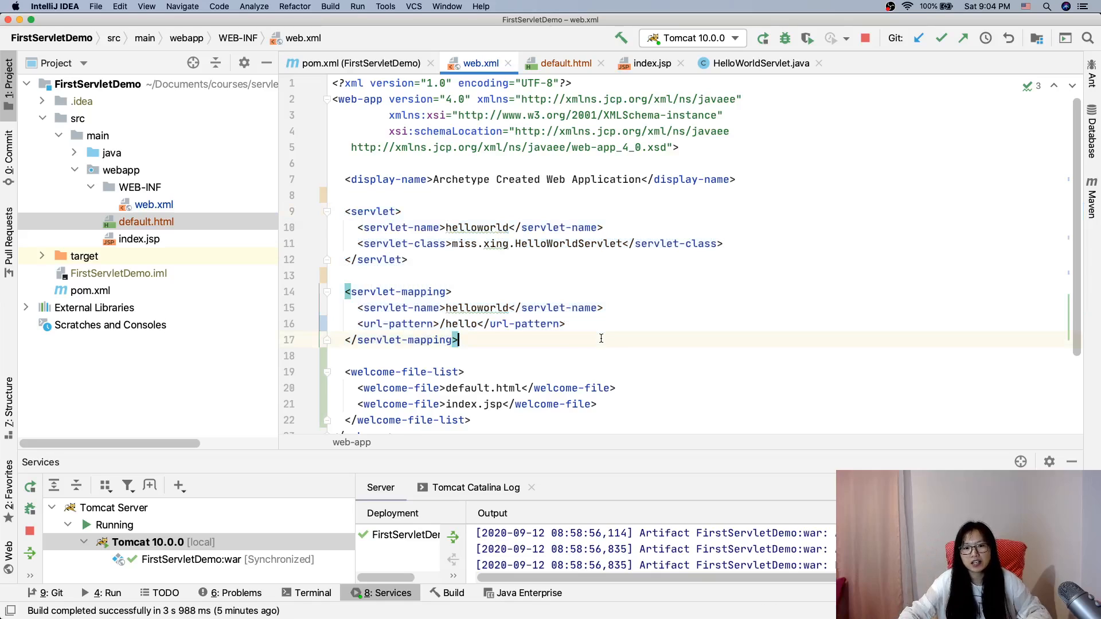
click(490, 341)
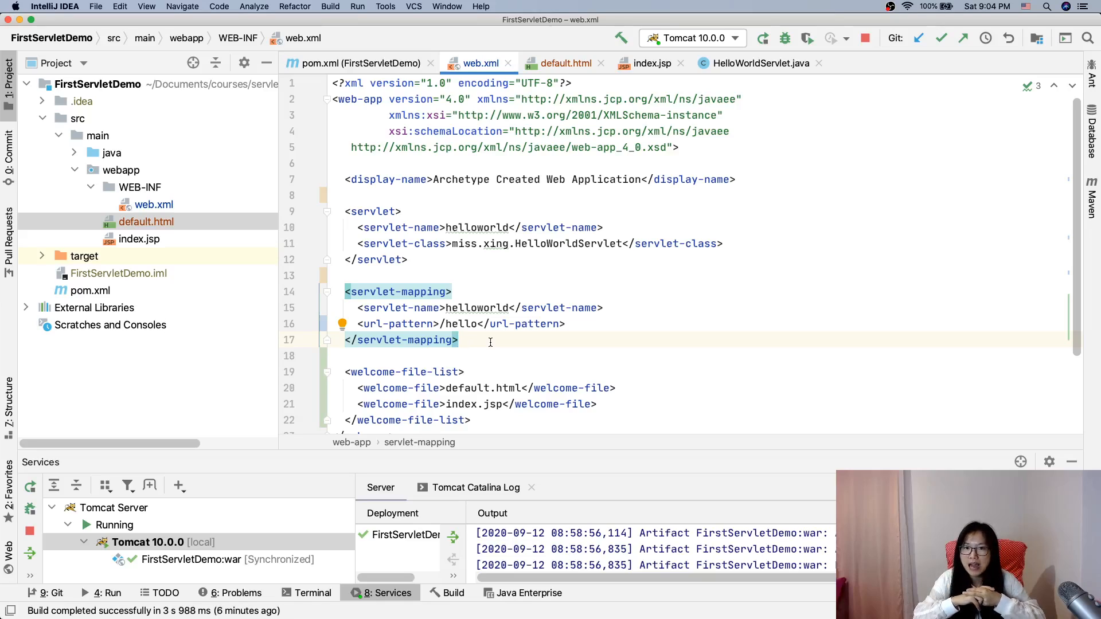
click(460, 340)
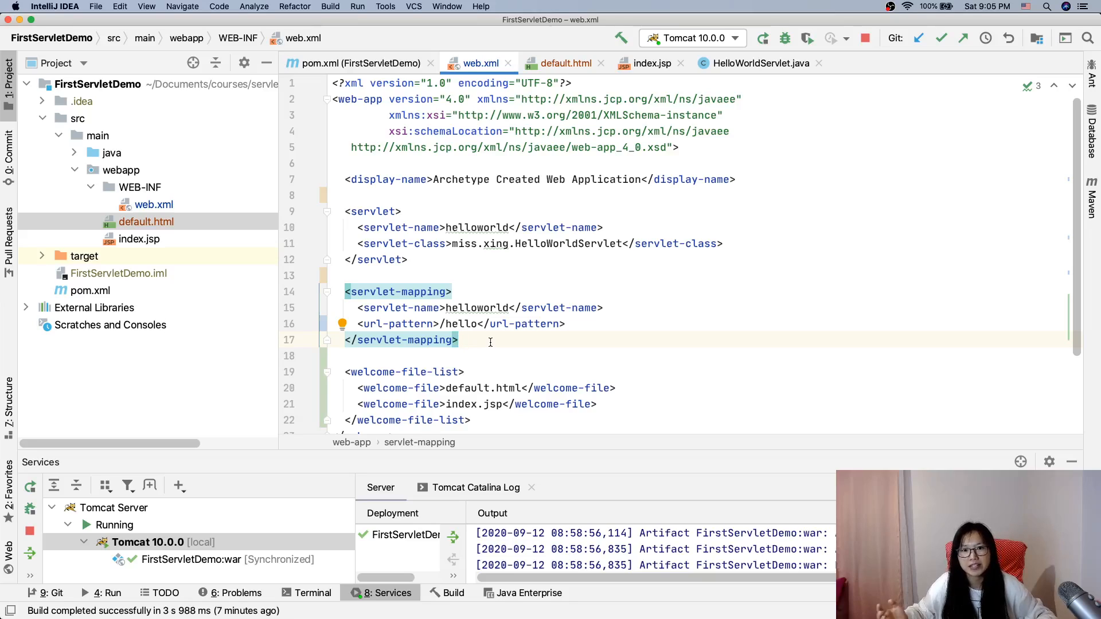
mouse_move(488, 334)
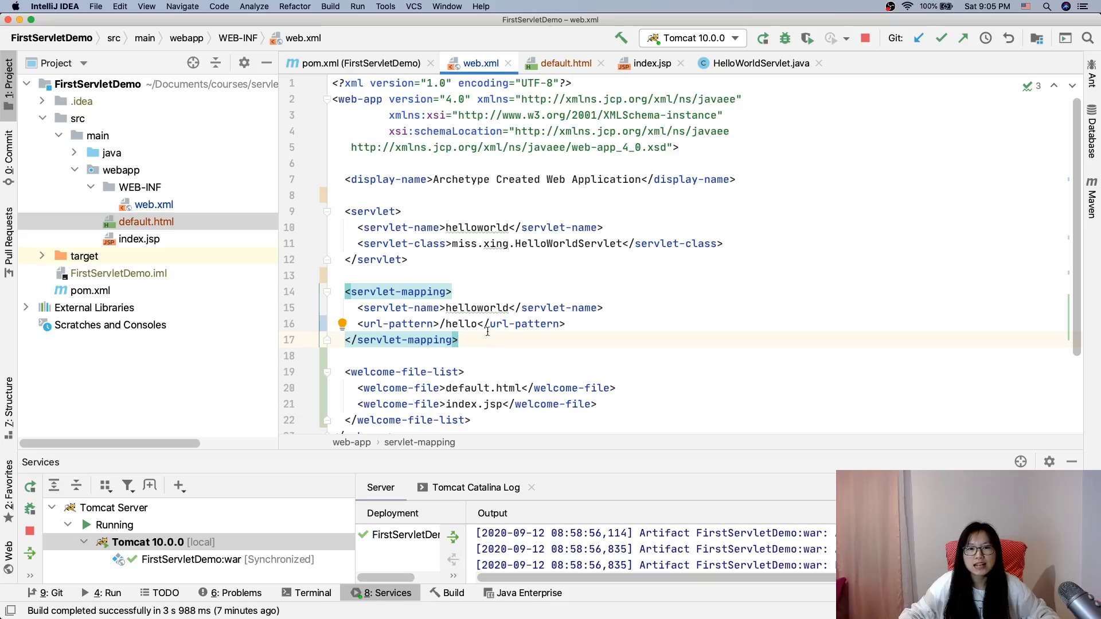
scroll(down, 3)
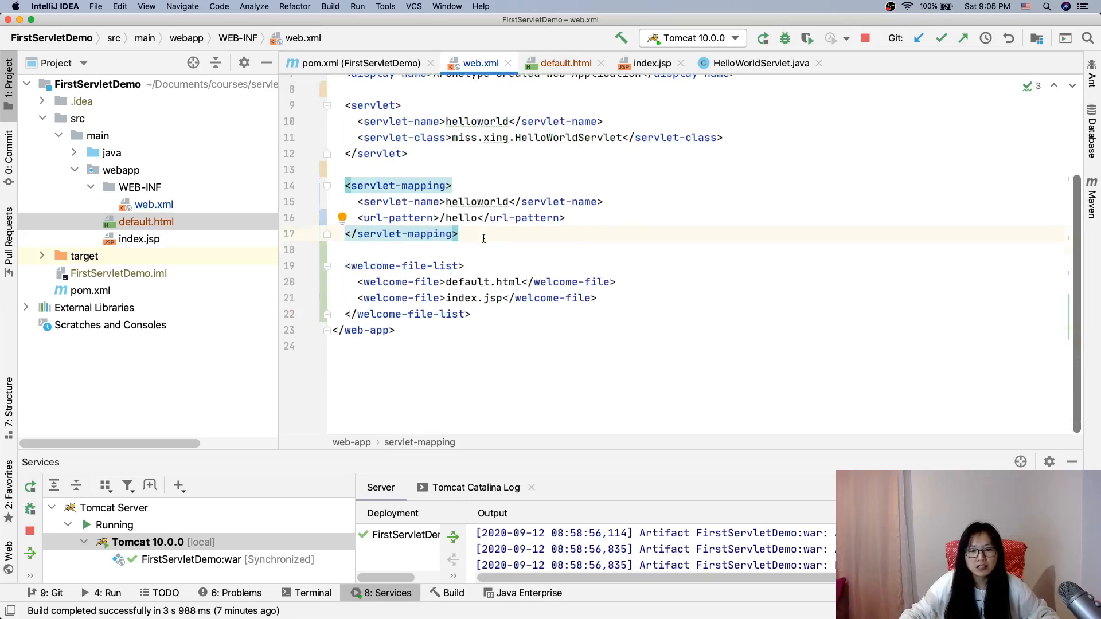
scroll(up, 3)
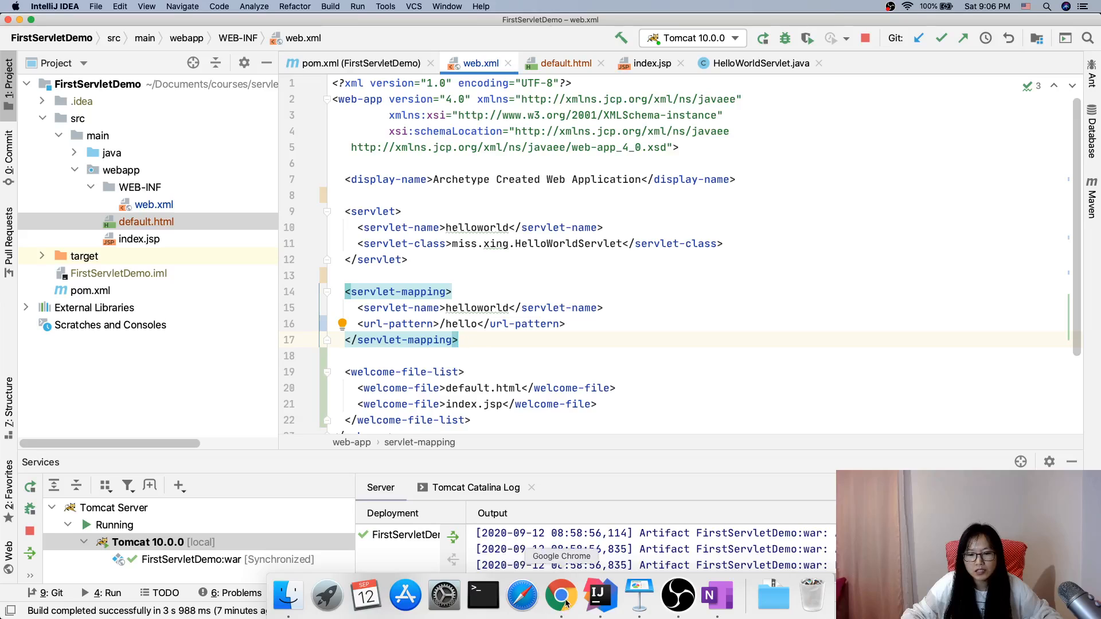
click(561, 597)
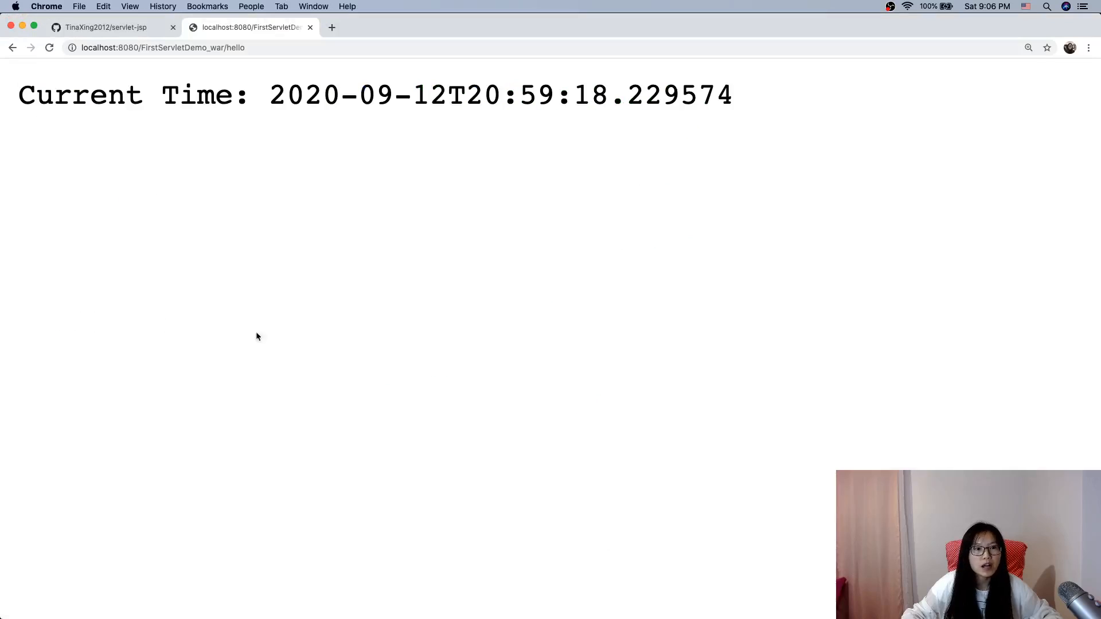
click(106, 26)
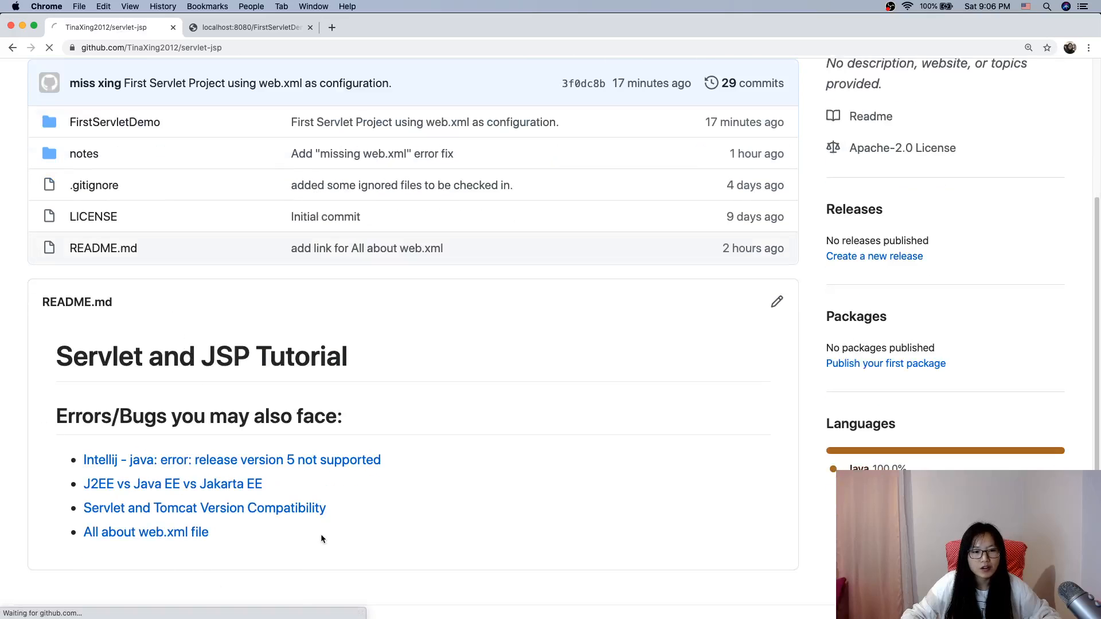
click(146, 531)
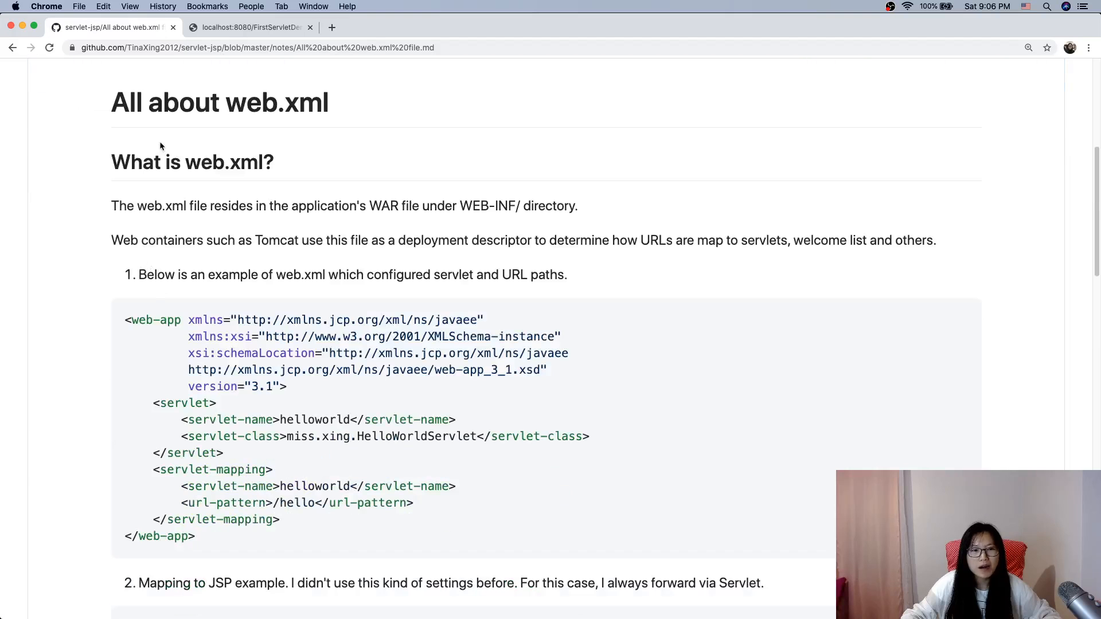
scroll(down, 3)
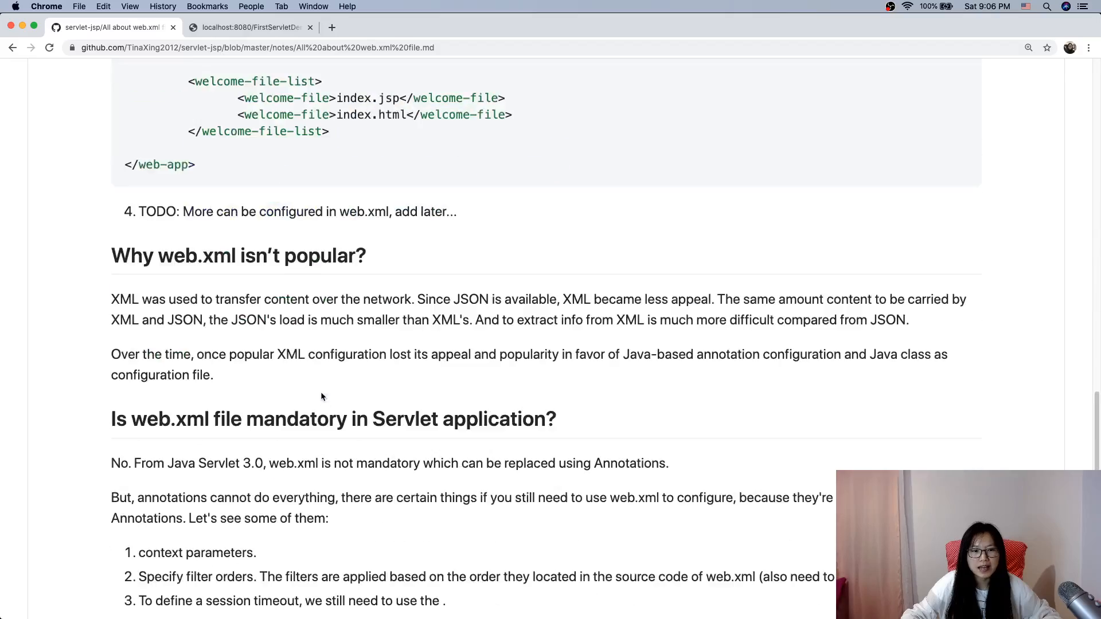
scroll(down, 3)
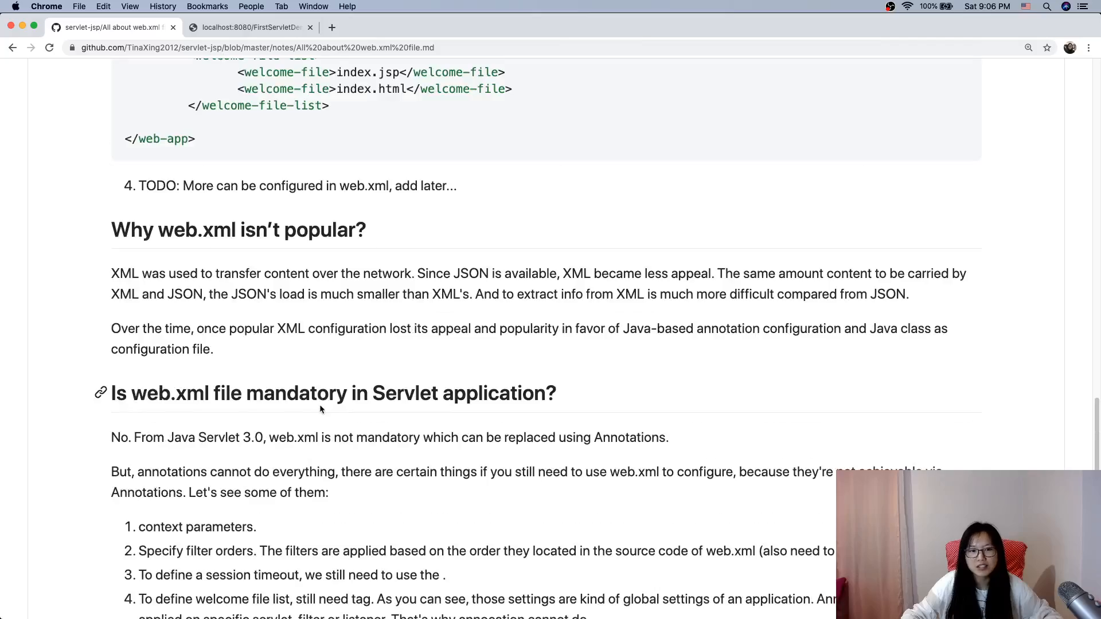
scroll(up, 3)
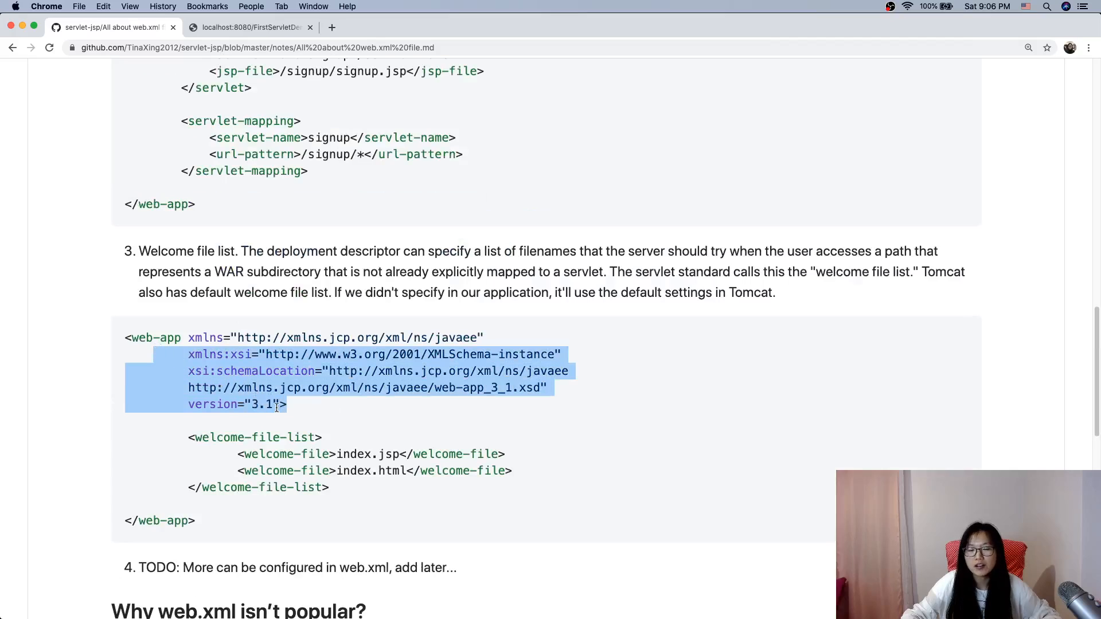
scroll(down, 3)
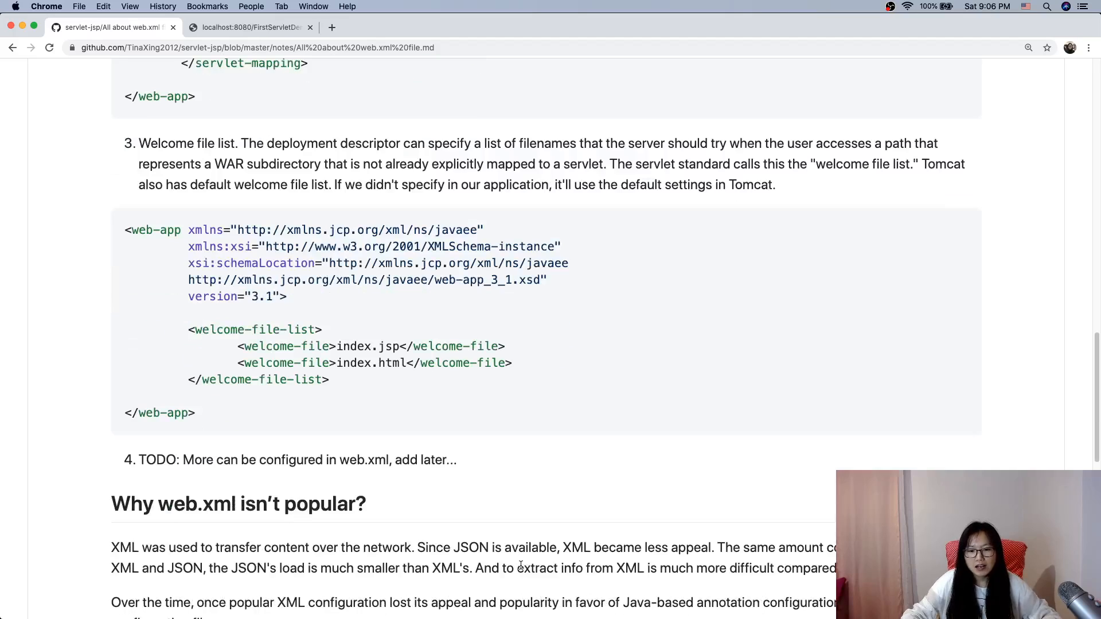
mouse_move(599, 597)
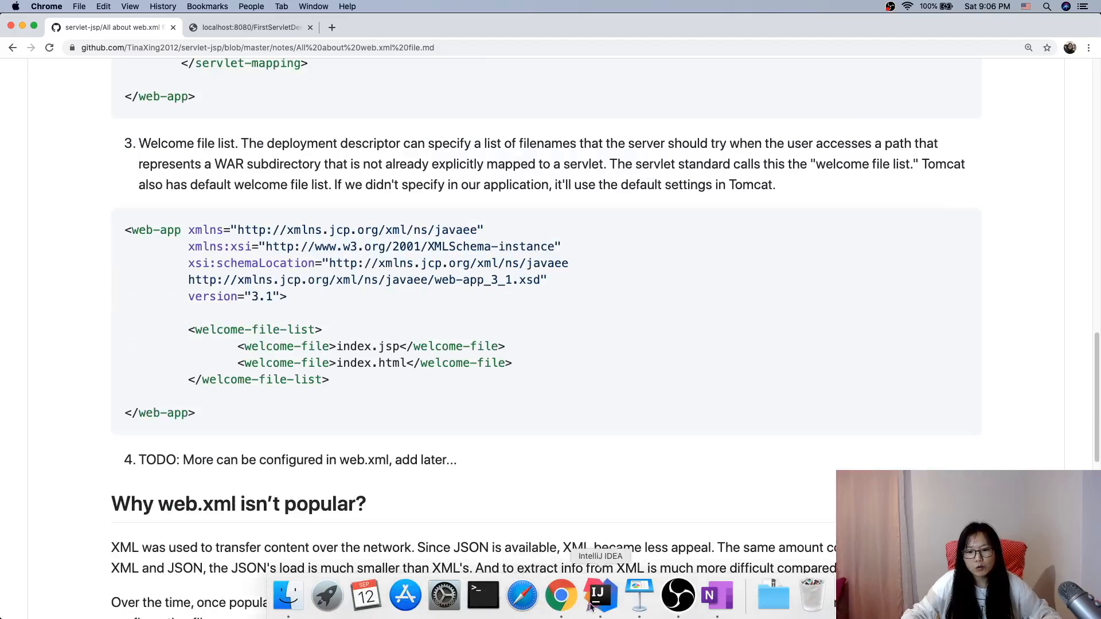
click(599, 597)
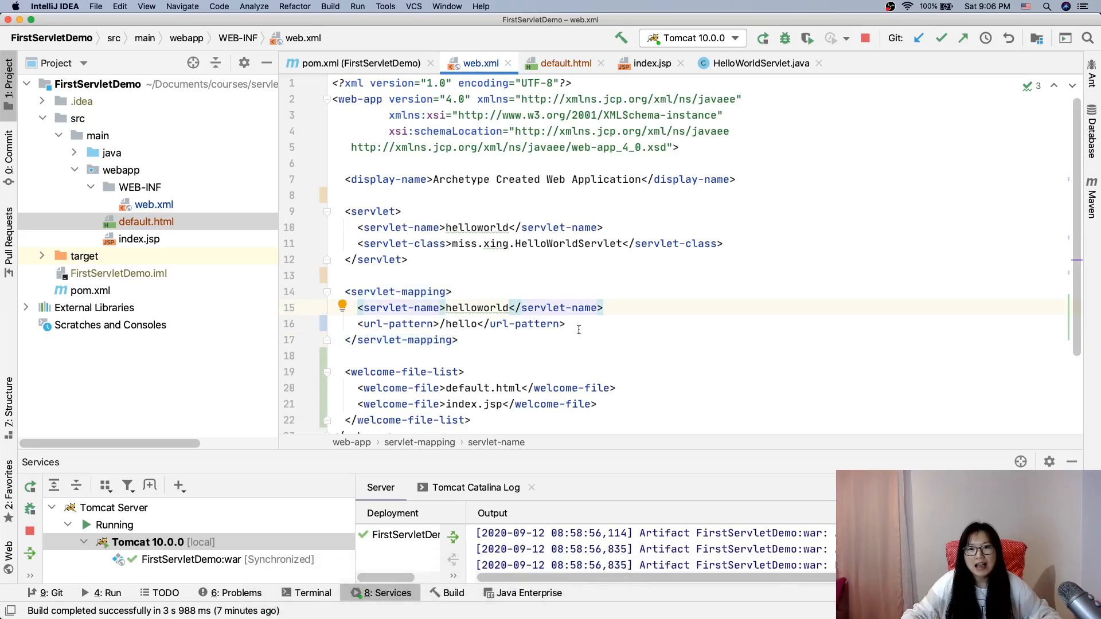